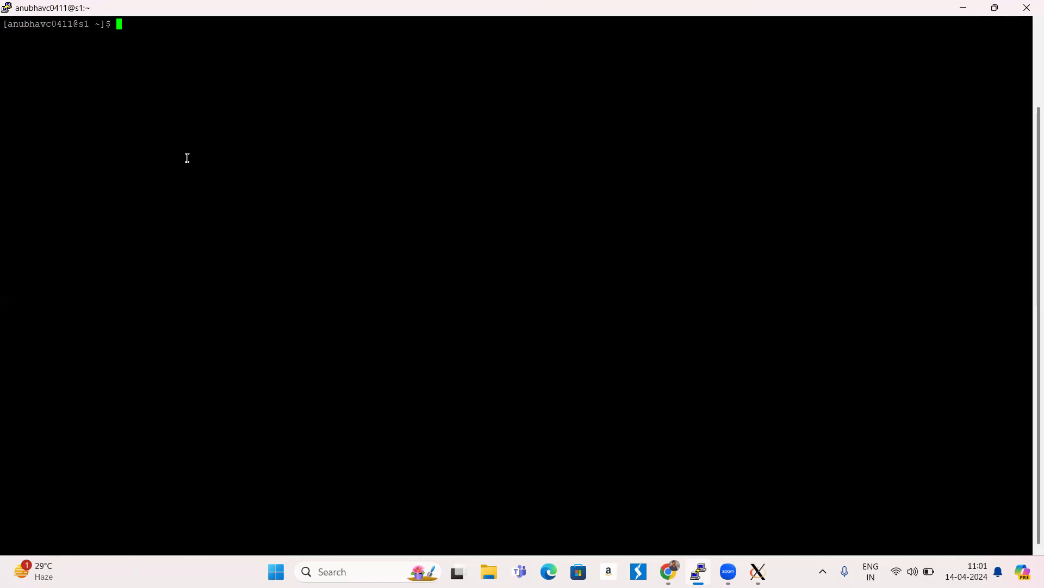
- Begin typing the custom_compiler launch command at the shell prompt
type("cus")
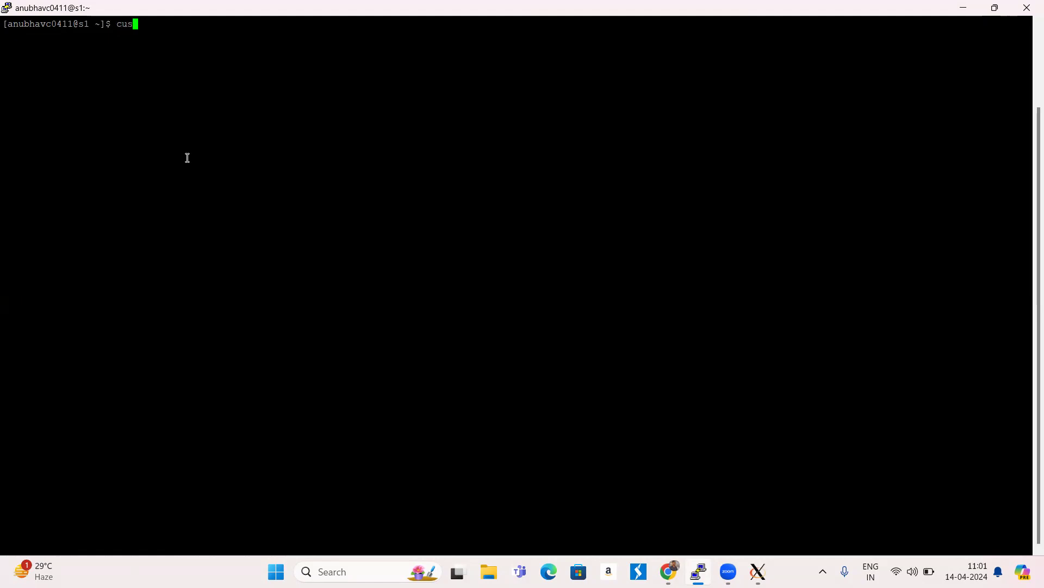
type("tom_")
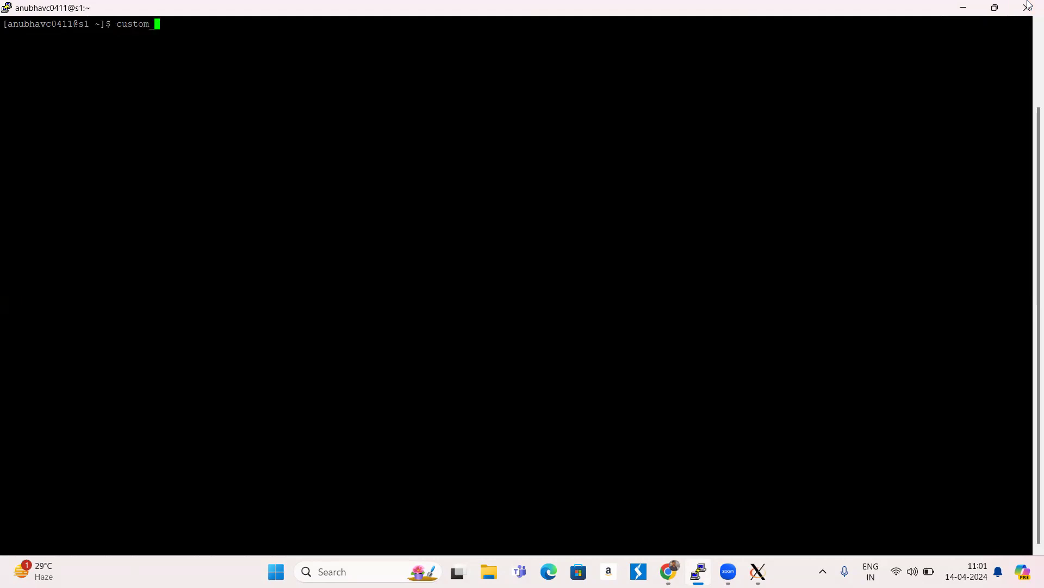
mouse_move(529, 327)
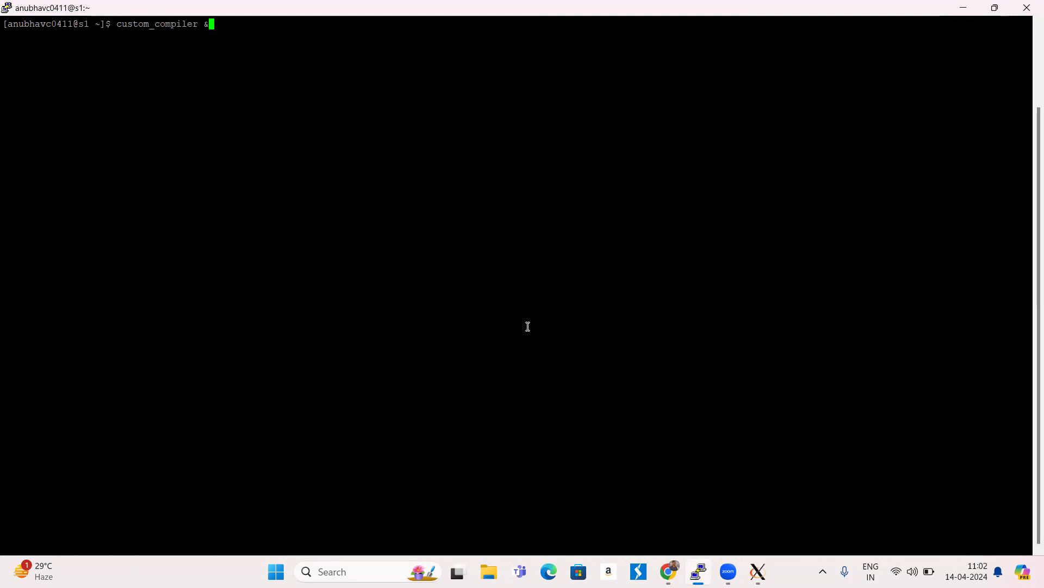
mouse_move(760, 551)
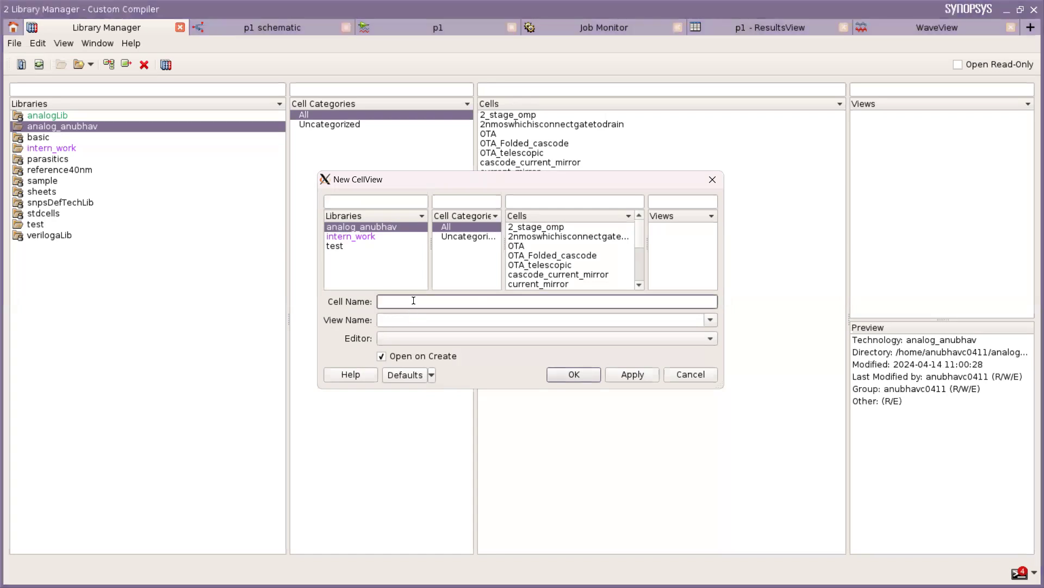
- Name the cell 1_inverter1 and choose the schematic view type
type("i")
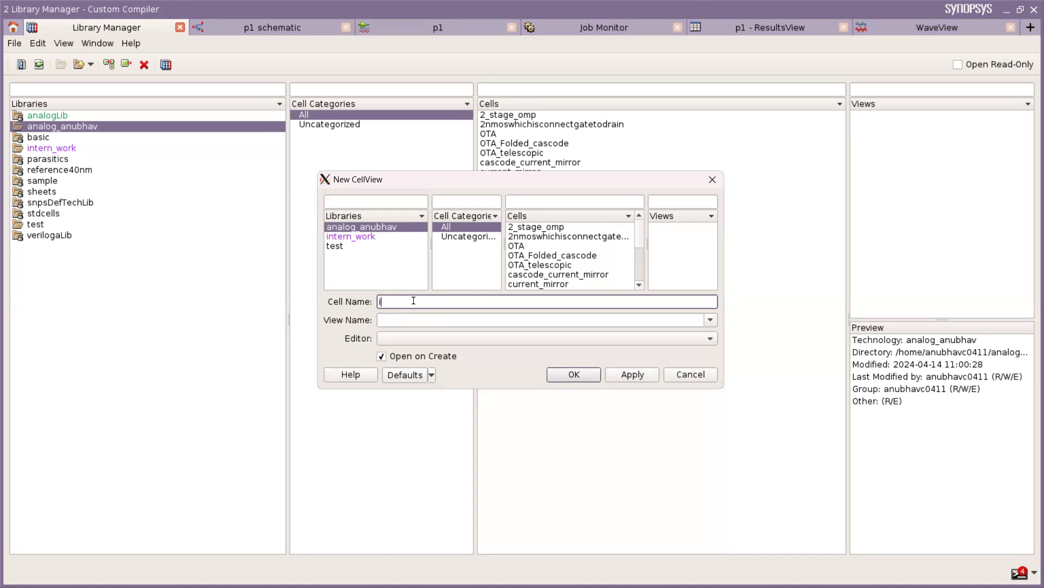
type("1")
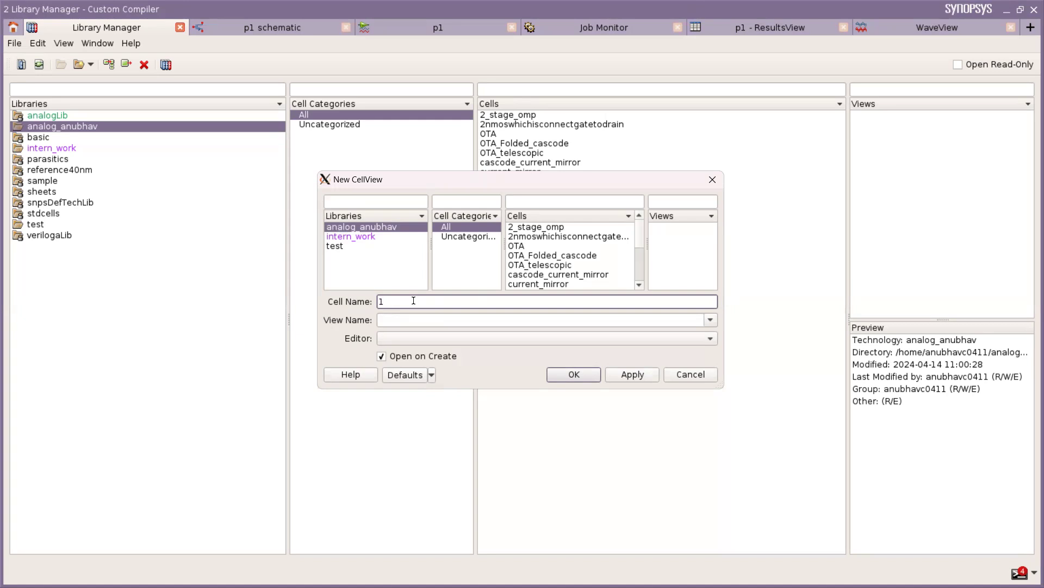
type("_inverter1")
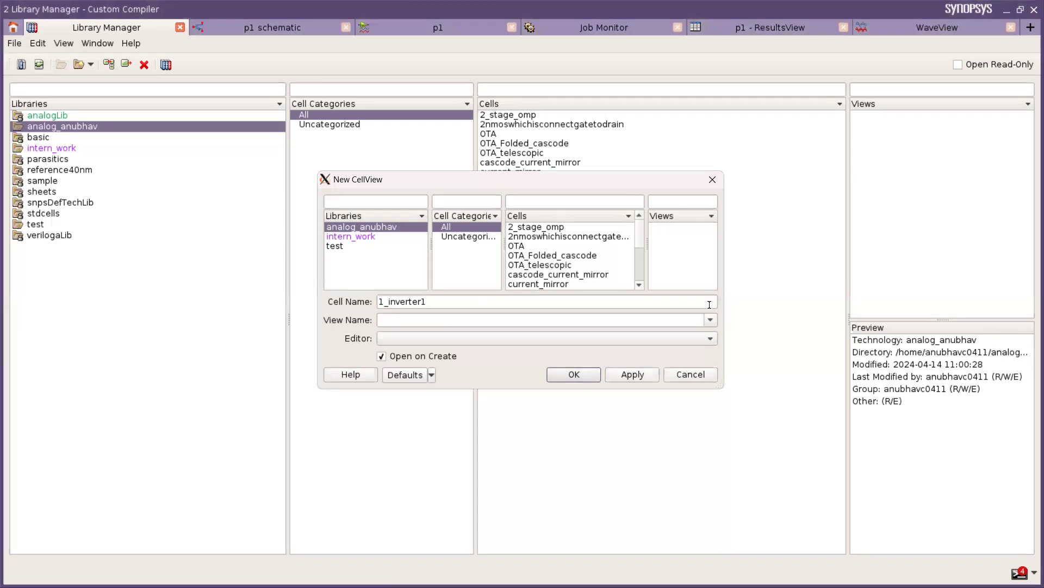
left_click(711, 320)
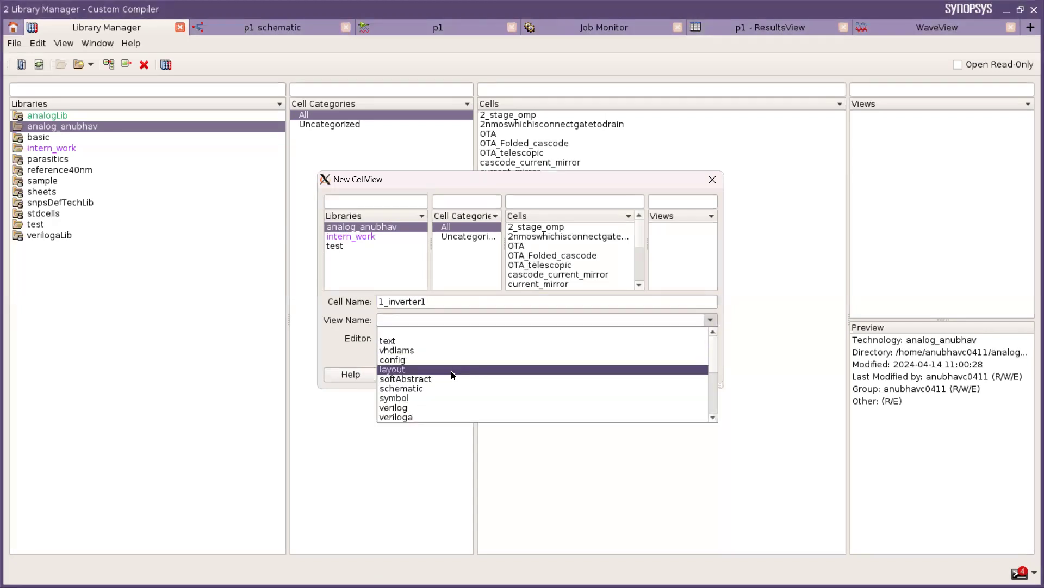
left_click(401, 388)
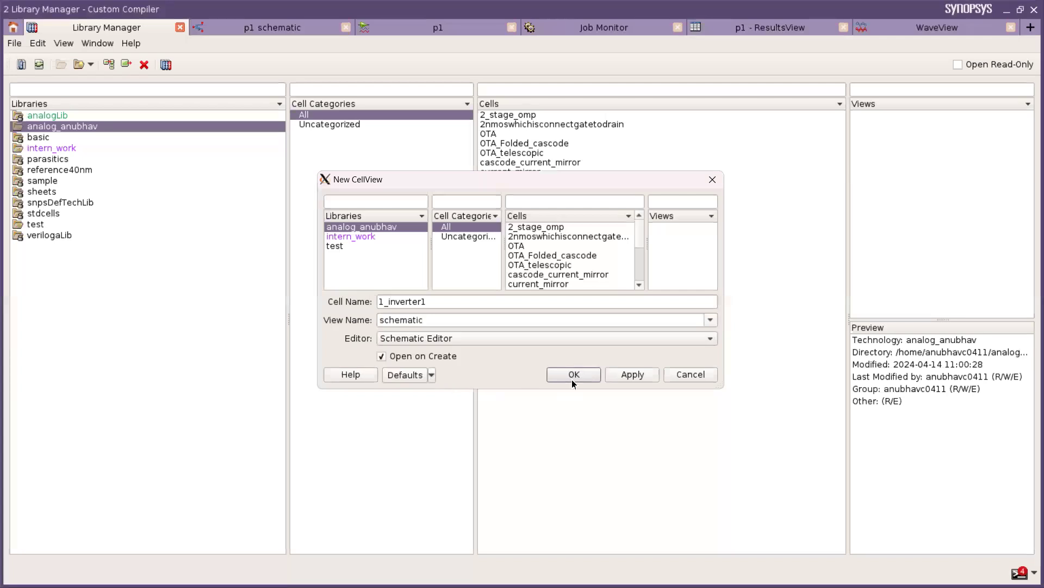
- Confirm the New CellView dialog to create the empty 1_inverter1 schematic
left_click(572, 373)
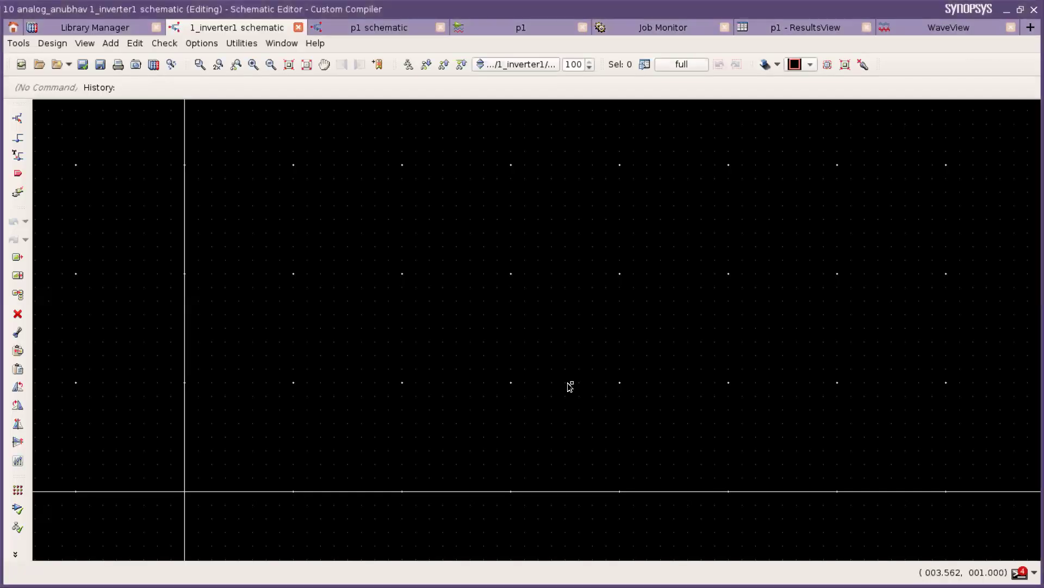
mouse_move(546, 378)
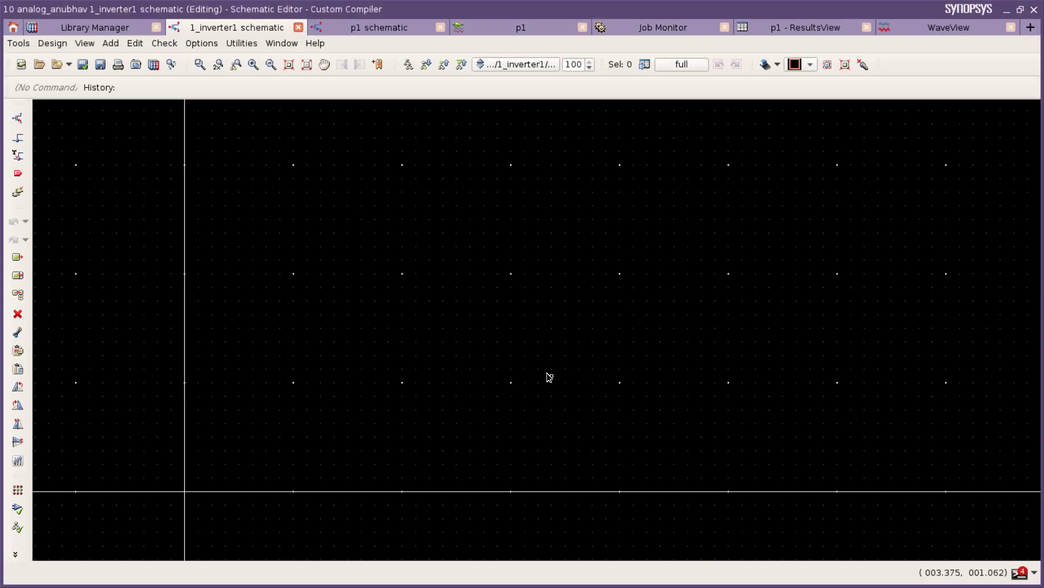
mouse_move(219, 177)
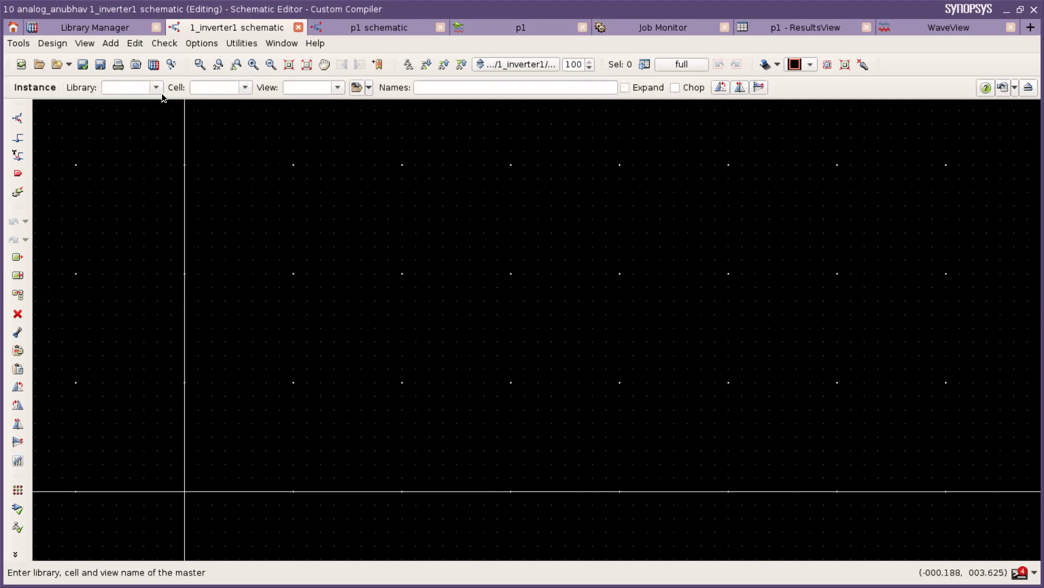
- Place a ph_4t PMOS transistor from reference40nm near the upper centre
left_click(156, 87)
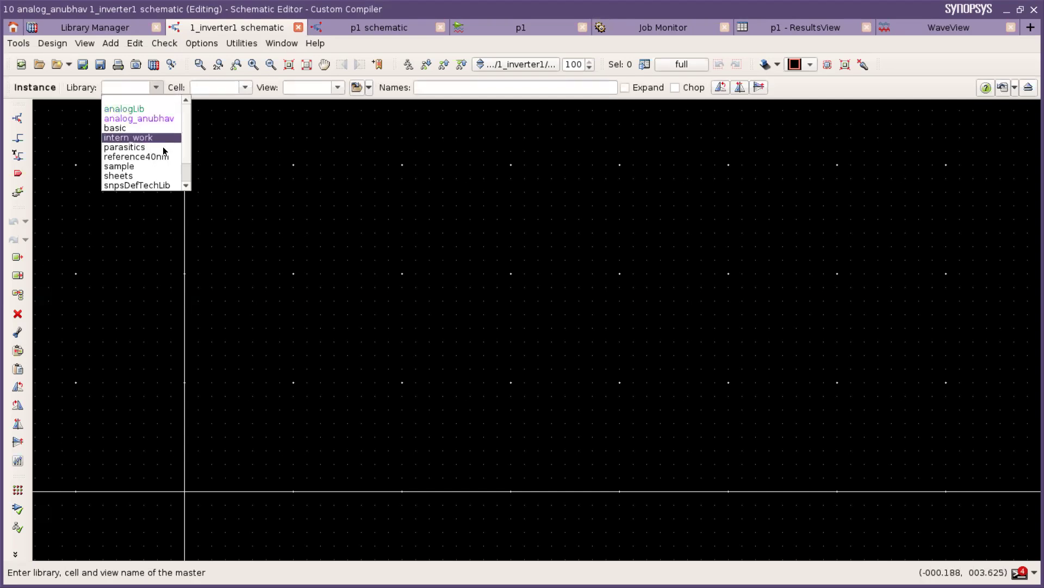
left_click(136, 156)
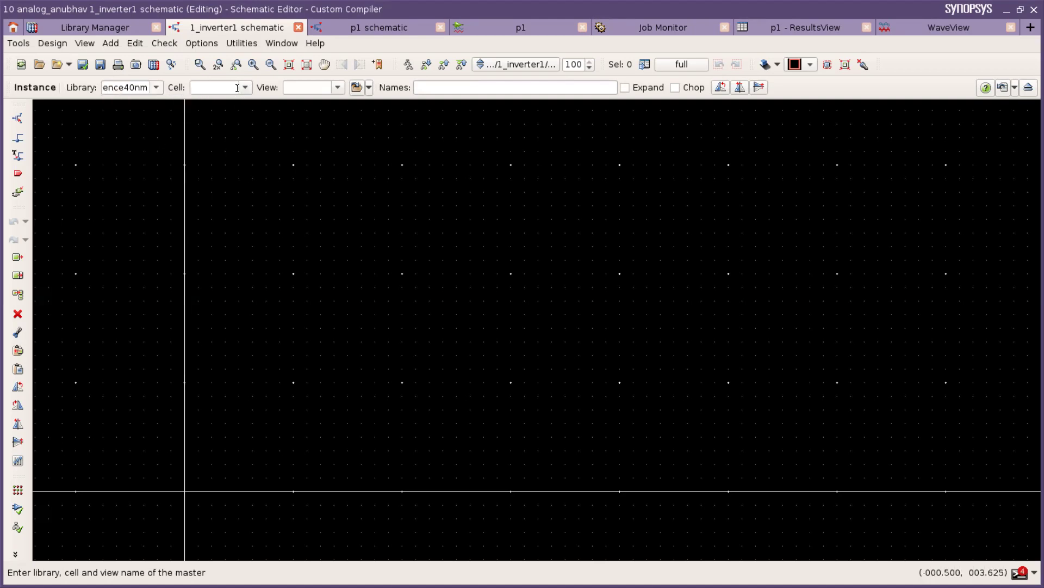
left_click(214, 87)
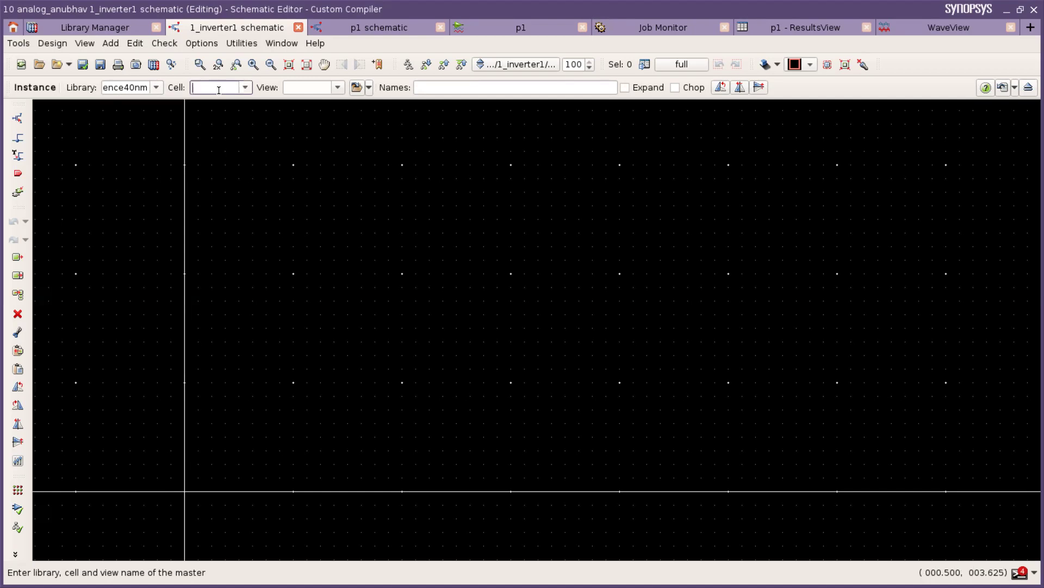
type("p")
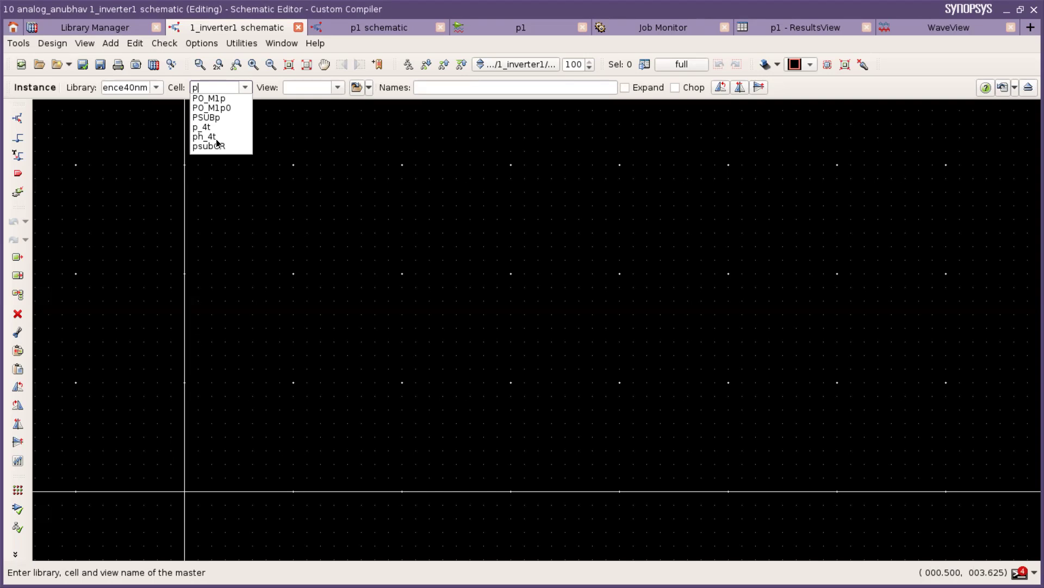
mouse_move(204, 137)
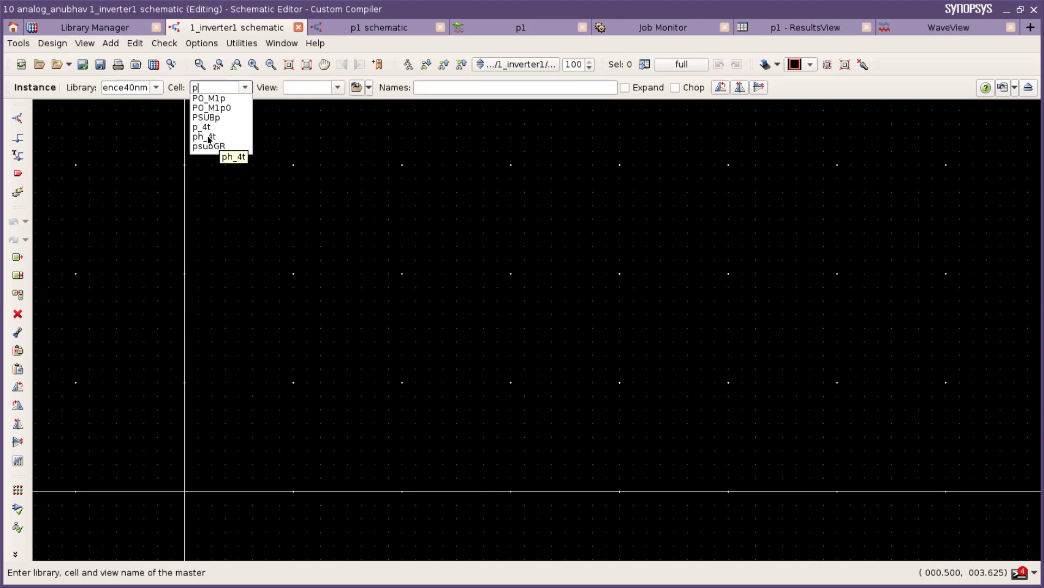
left_click(203, 137)
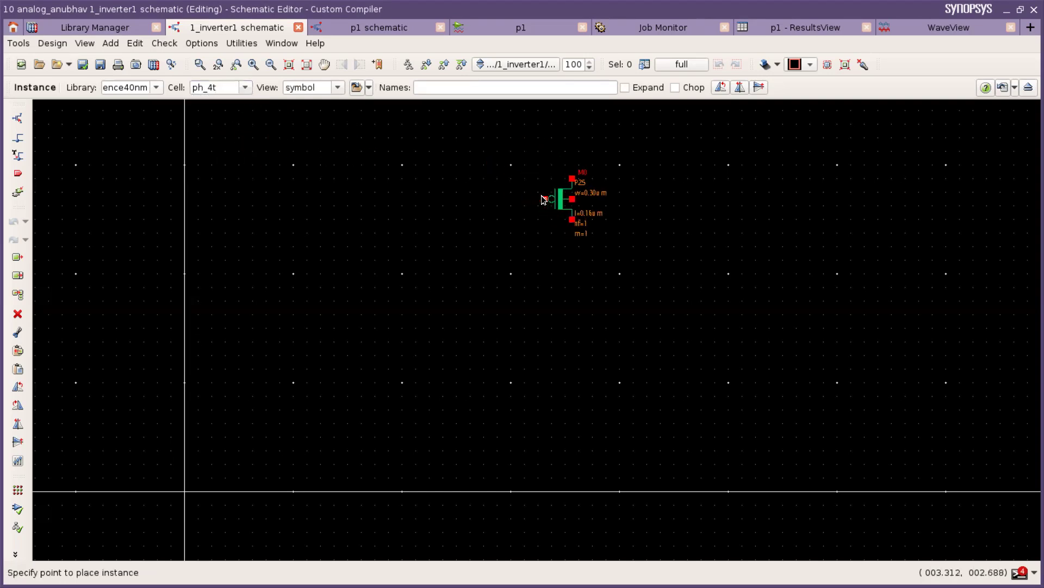
left_click(207, 104)
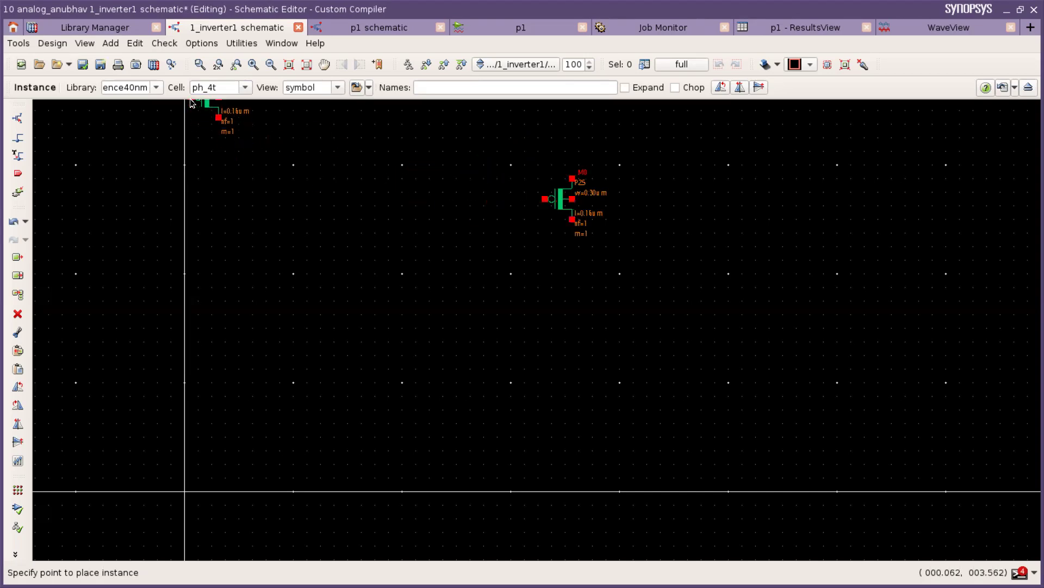
- Place an nh_4t NMOS transistor below the PMOS
left_click(217, 87)
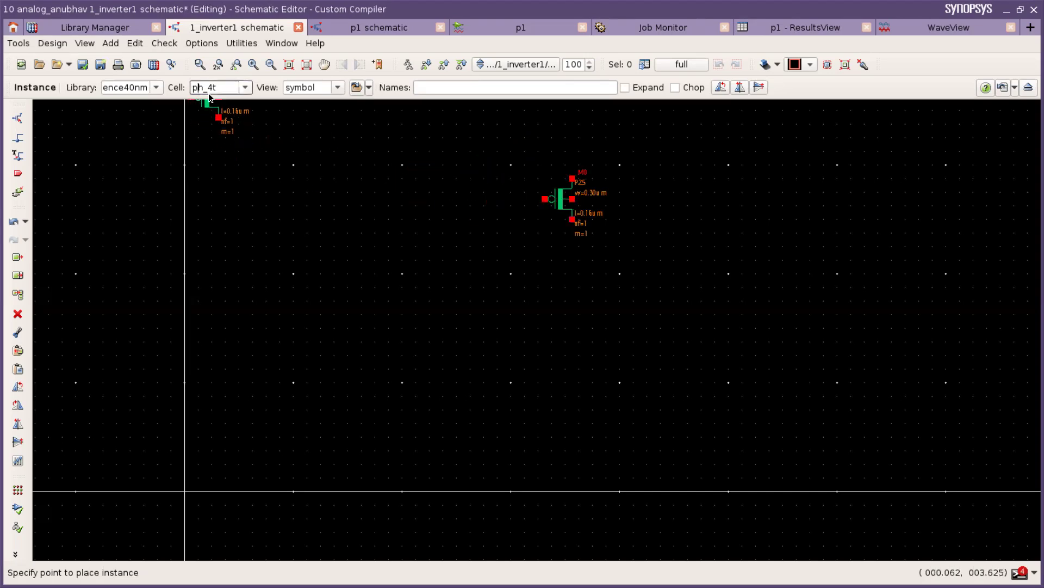
type("nh_4t")
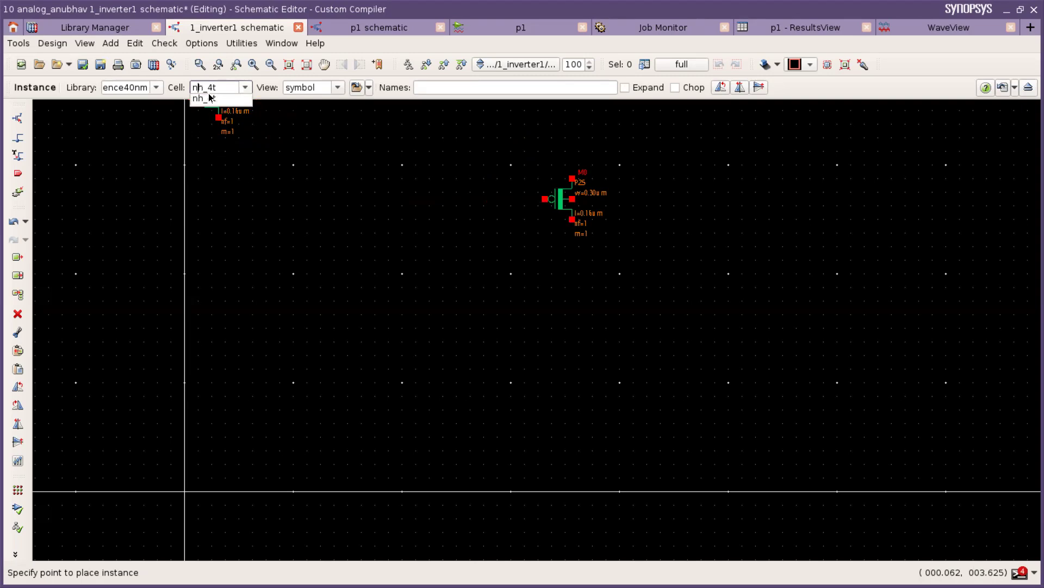
left_click(550, 341)
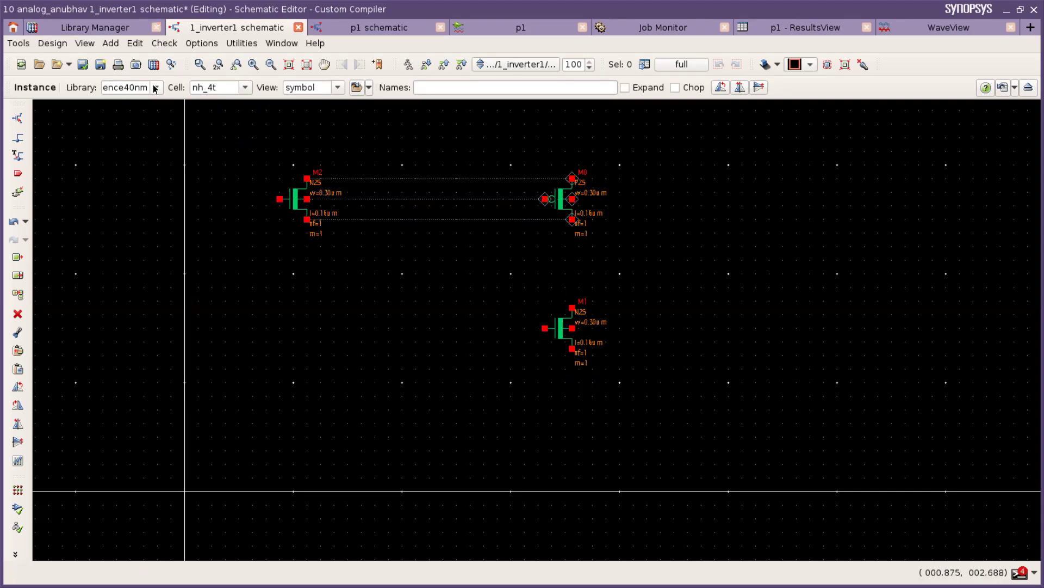
left_click(156, 87)
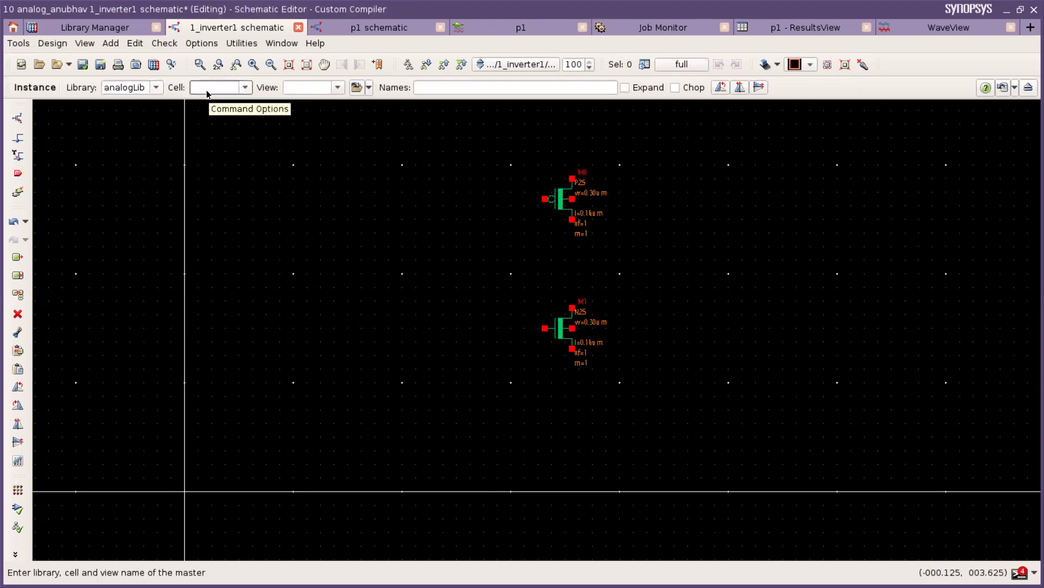
- Place a vdc supply, a gnd symbol and a vpulse source from analogLib
type("vdc")
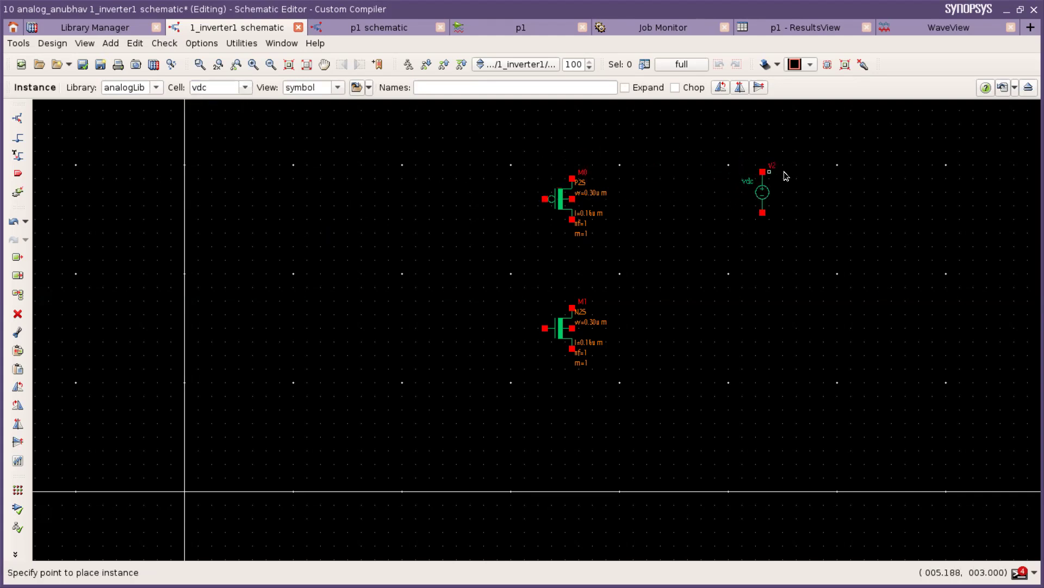
left_click(789, 192)
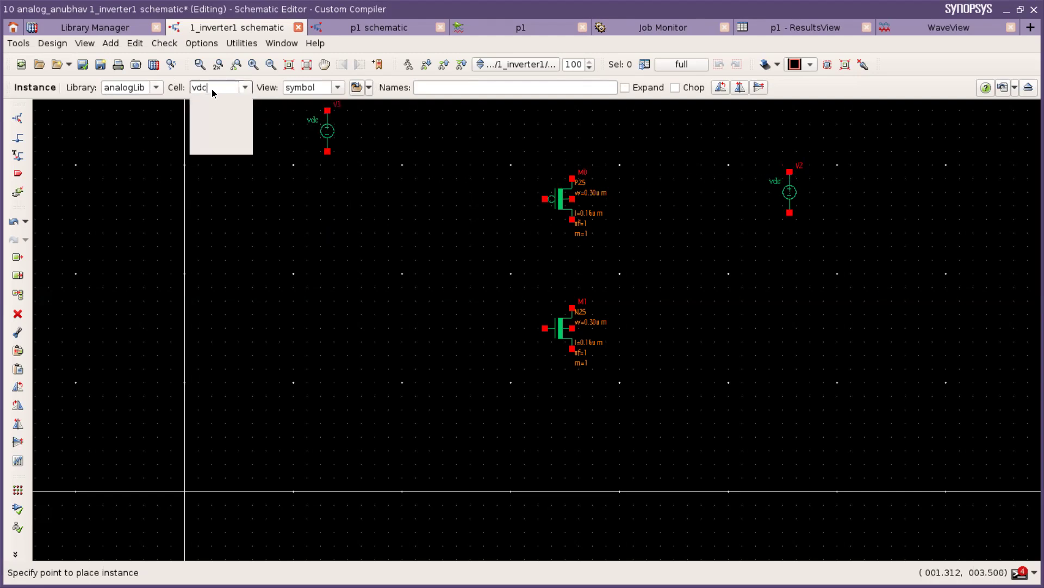
type("gn")
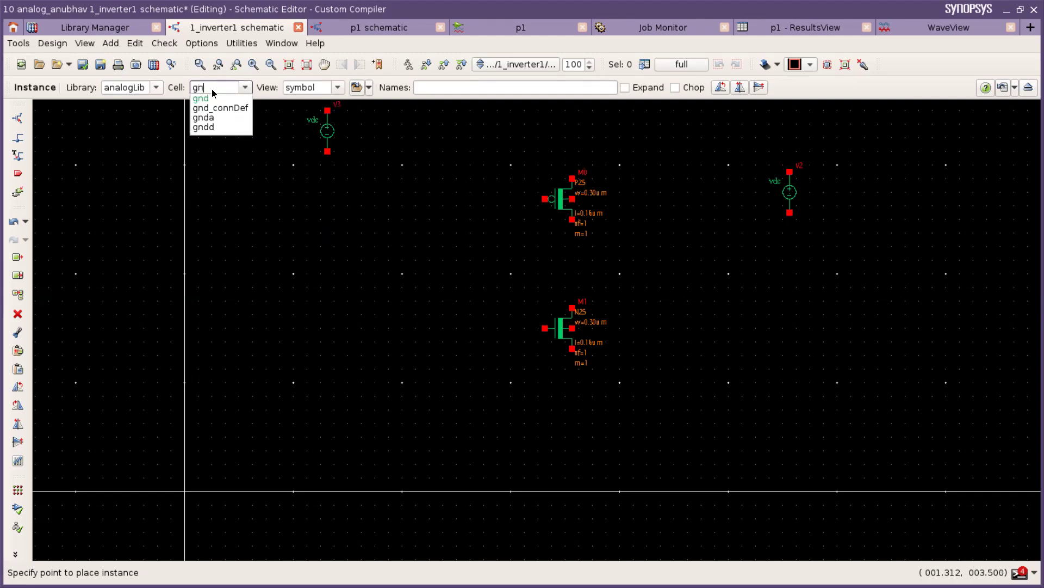
left_click(200, 98)
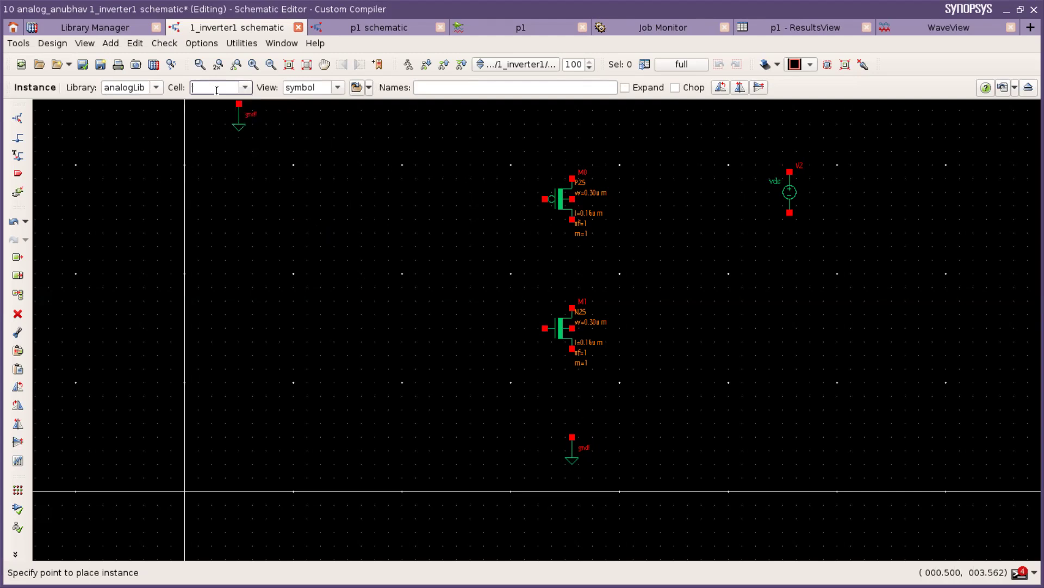
type("v")
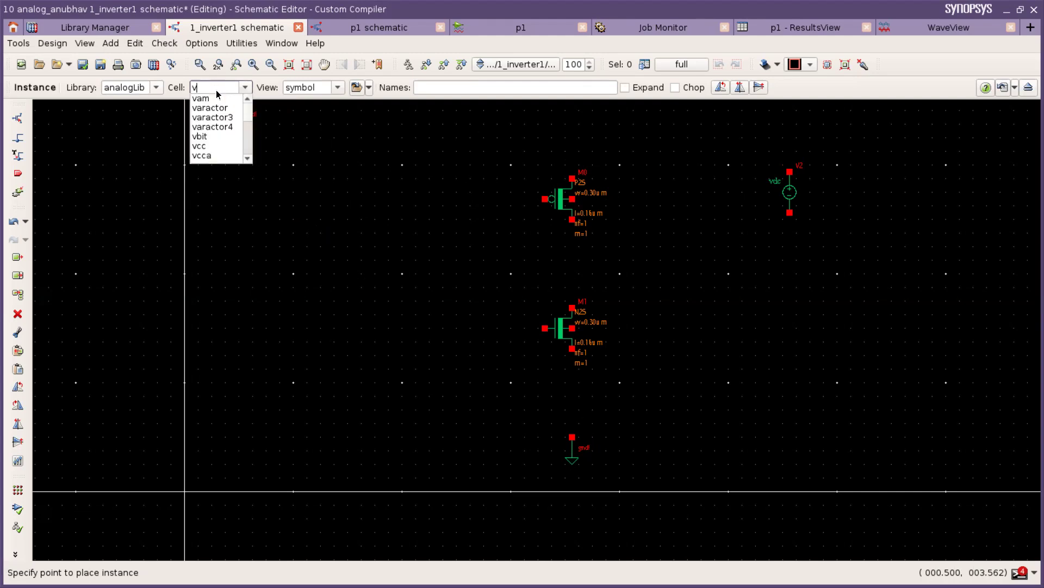
type("pu")
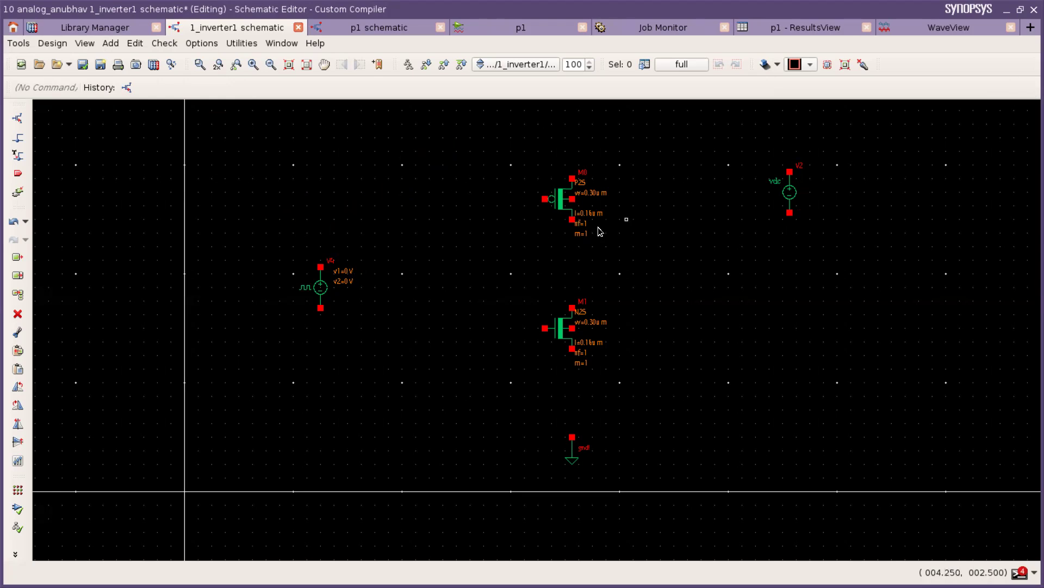
mouse_move(656, 188)
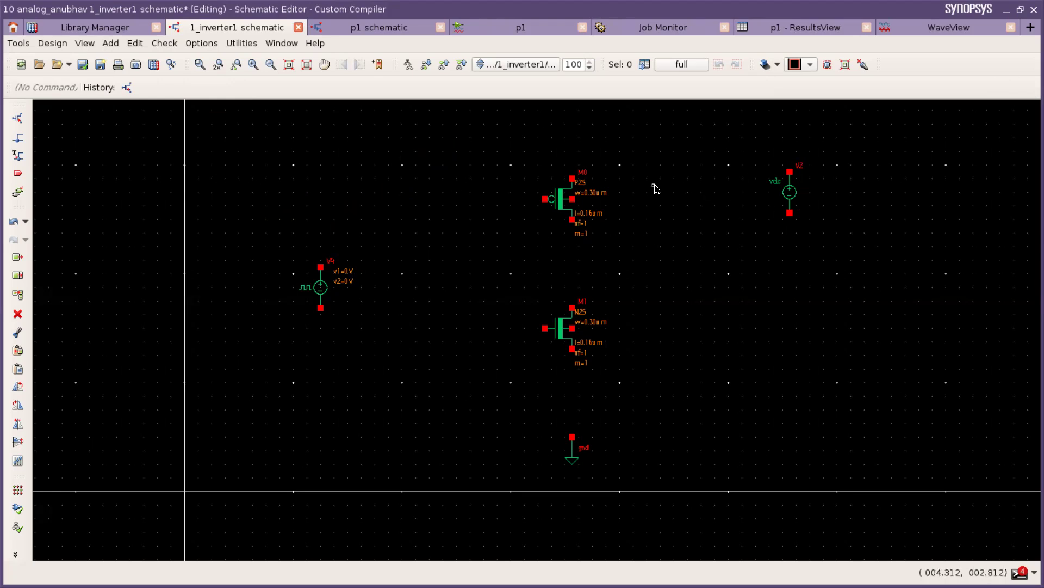
mouse_move(638, 257)
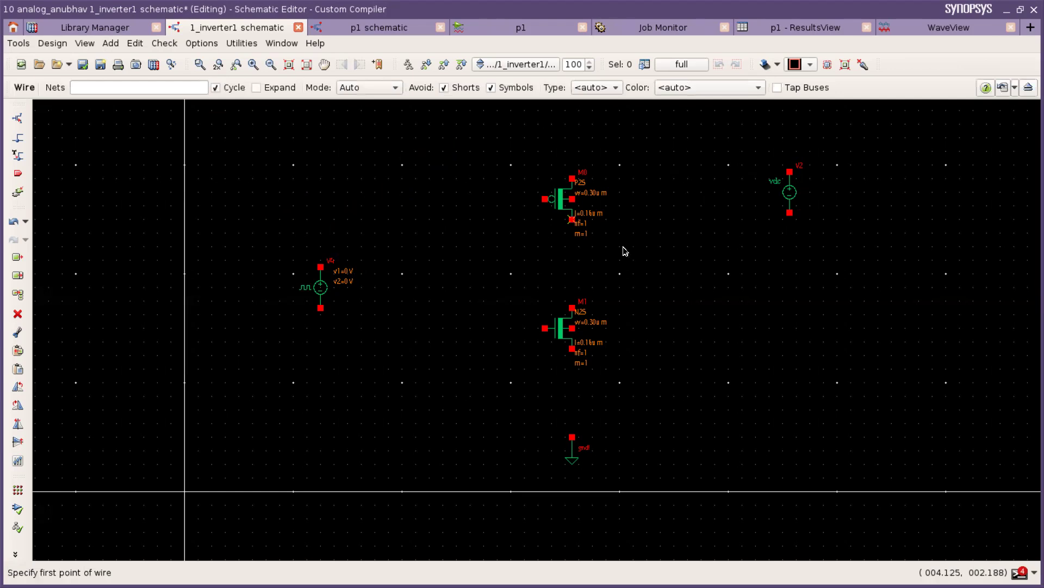
mouse_move(571, 220)
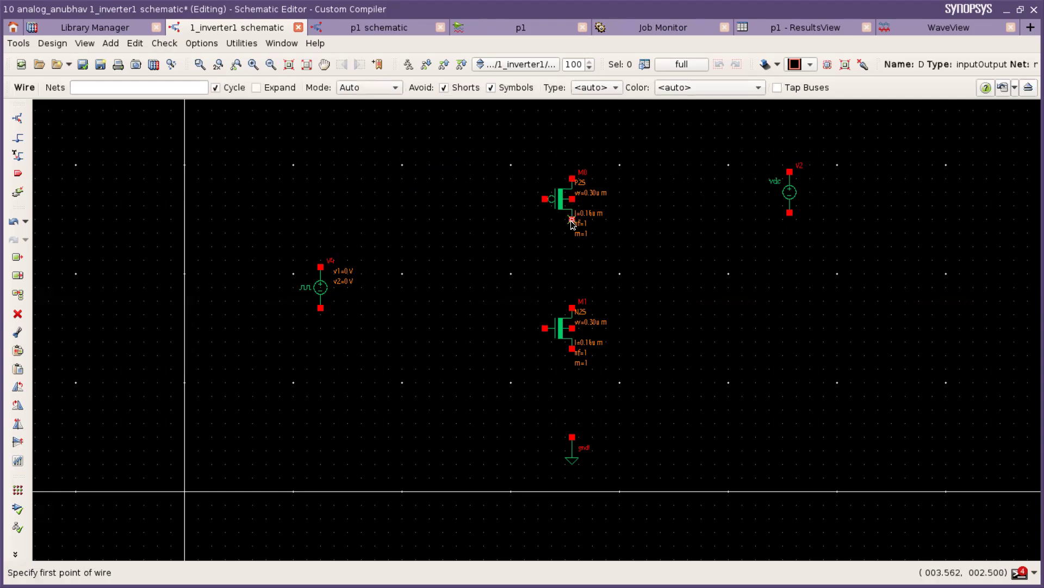
- Wire the drains together, PMOS source to V2 plus, NMOS source to ground
left_click(571, 219)
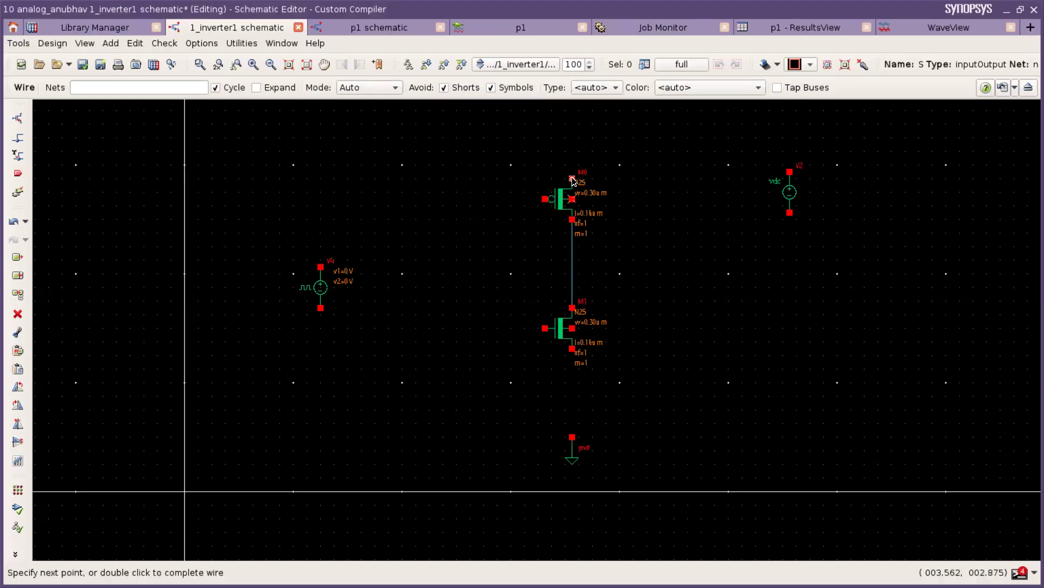
left_click(790, 173)
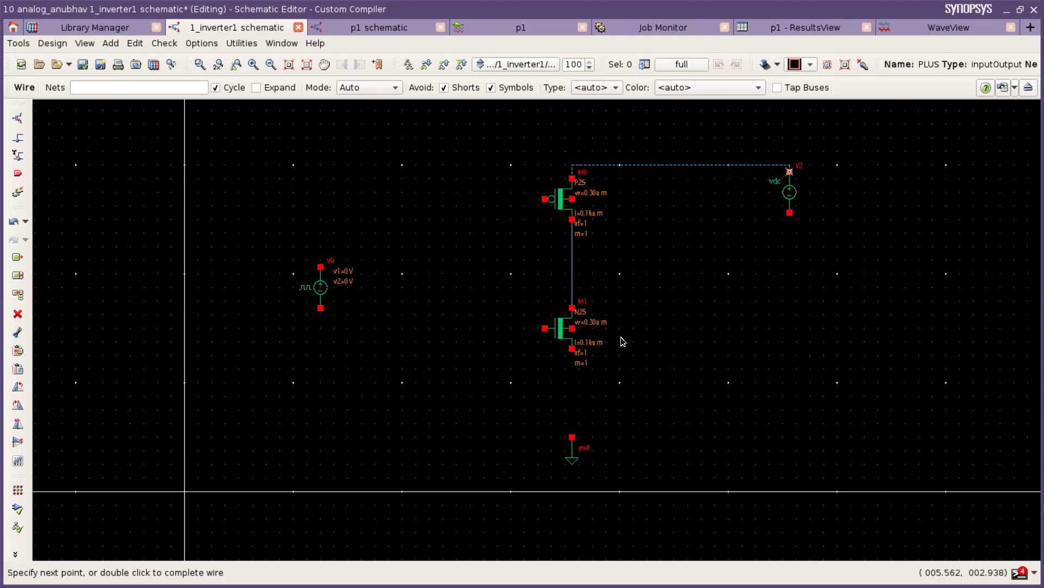
mouse_move(575, 353)
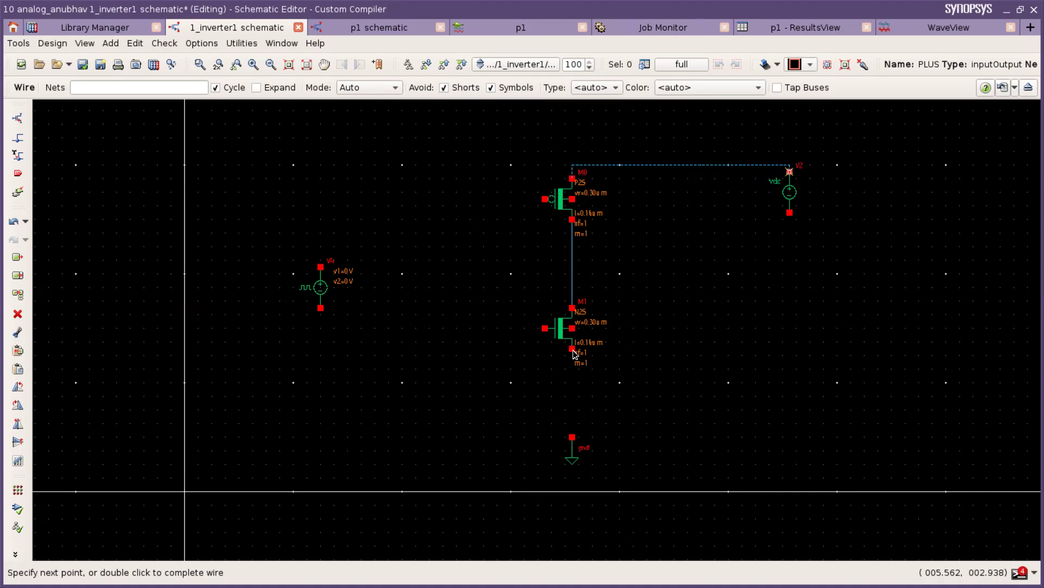
mouse_move(573, 370)
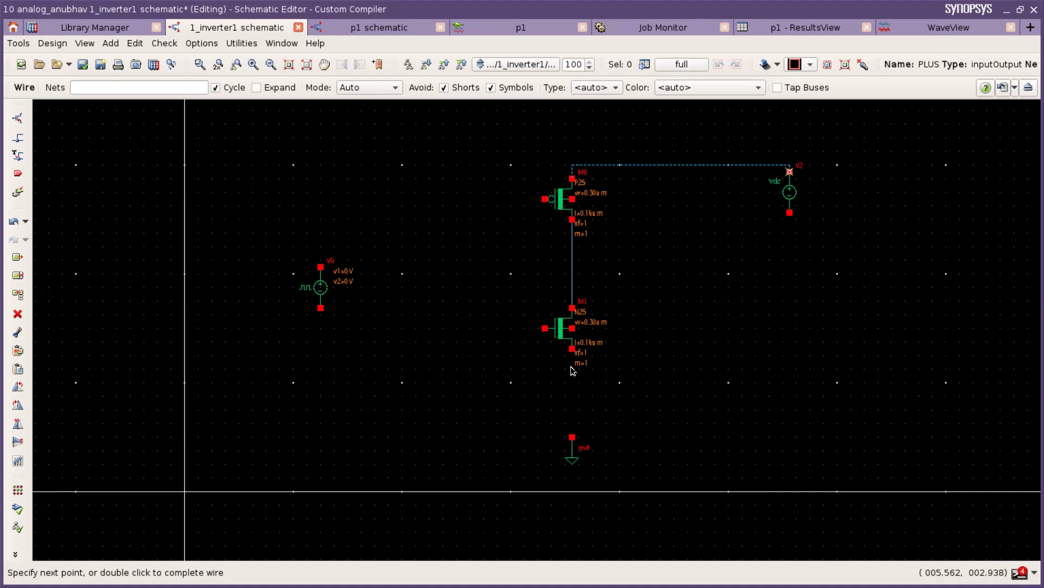
mouse_move(573, 382)
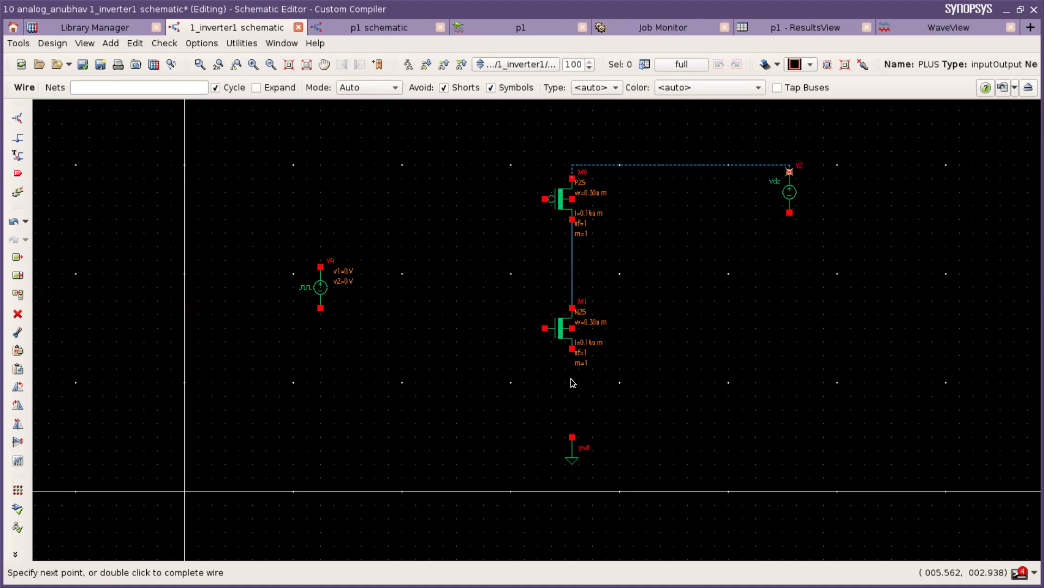
mouse_move(574, 353)
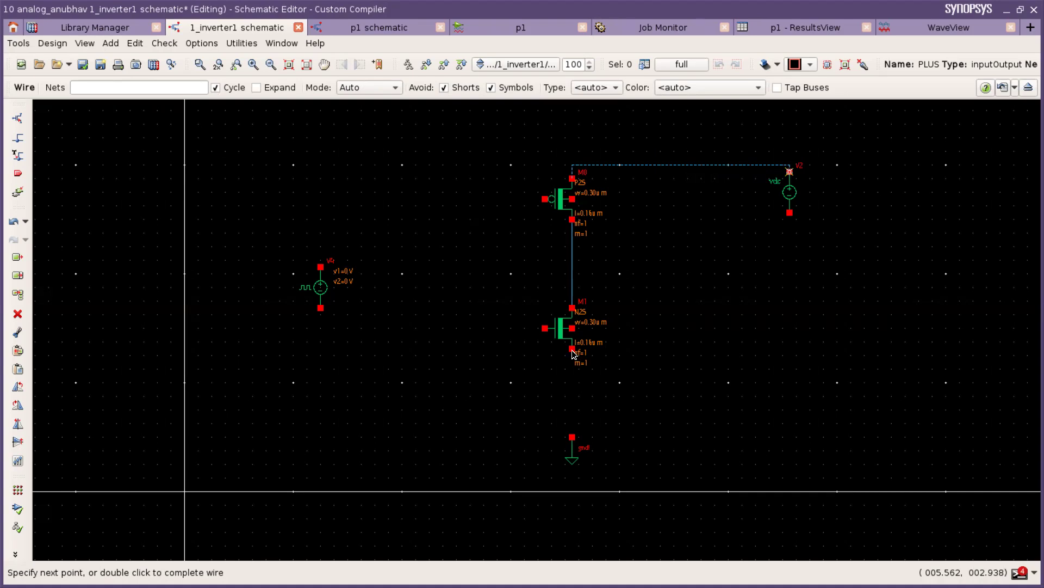
mouse_move(571, 441)
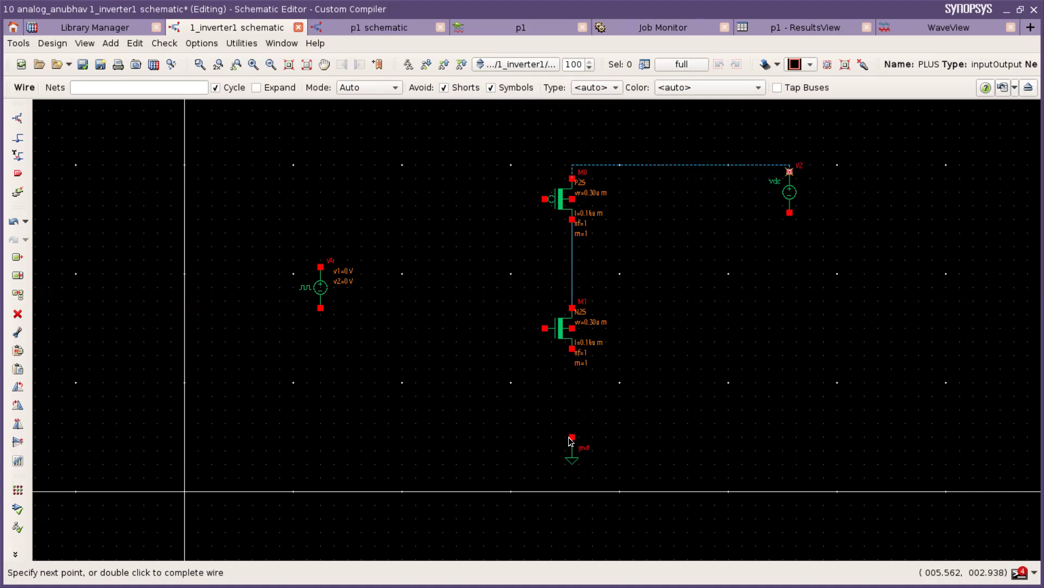
left_click(789, 192)
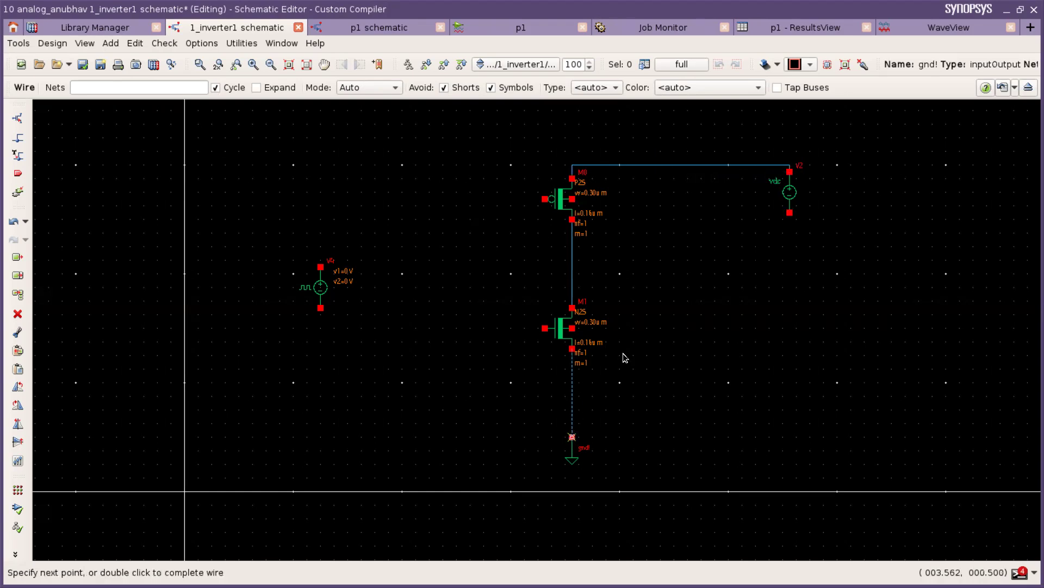
mouse_move(540, 216)
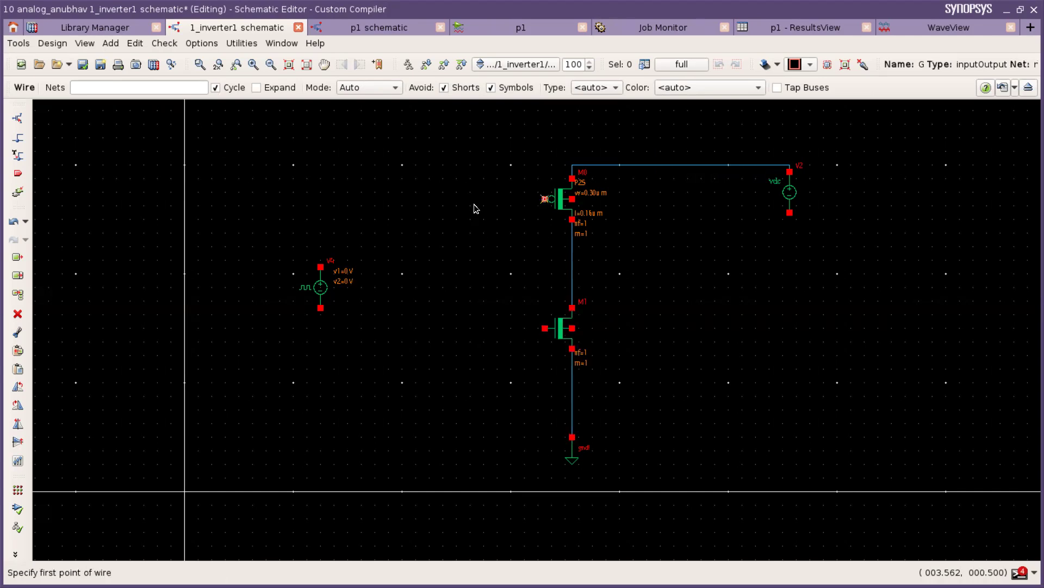
- Join the gates, tie bodies to sources, and wire V4 between gate net and ground
left_click(552, 198)
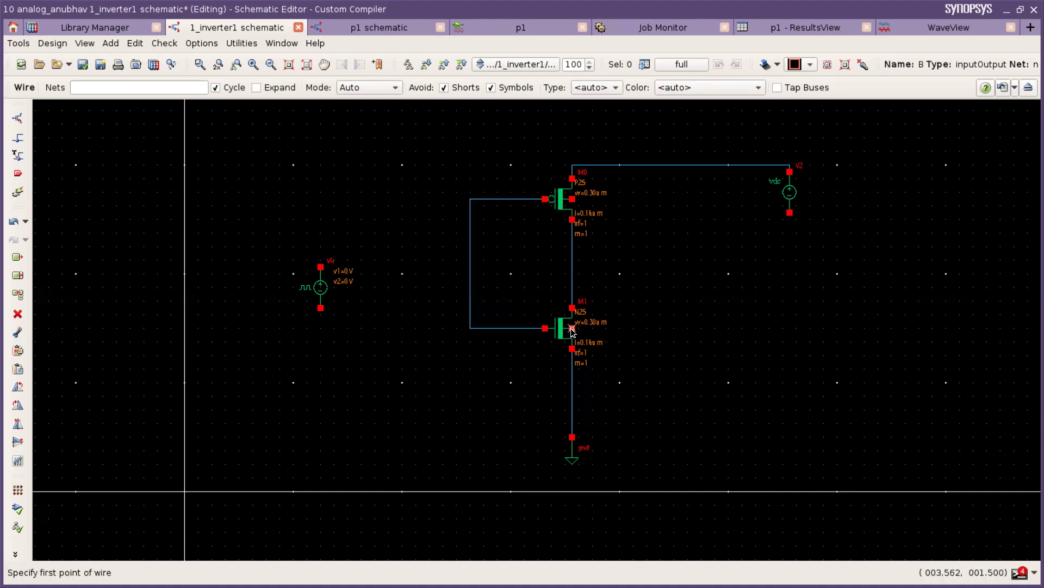
left_click(571, 328)
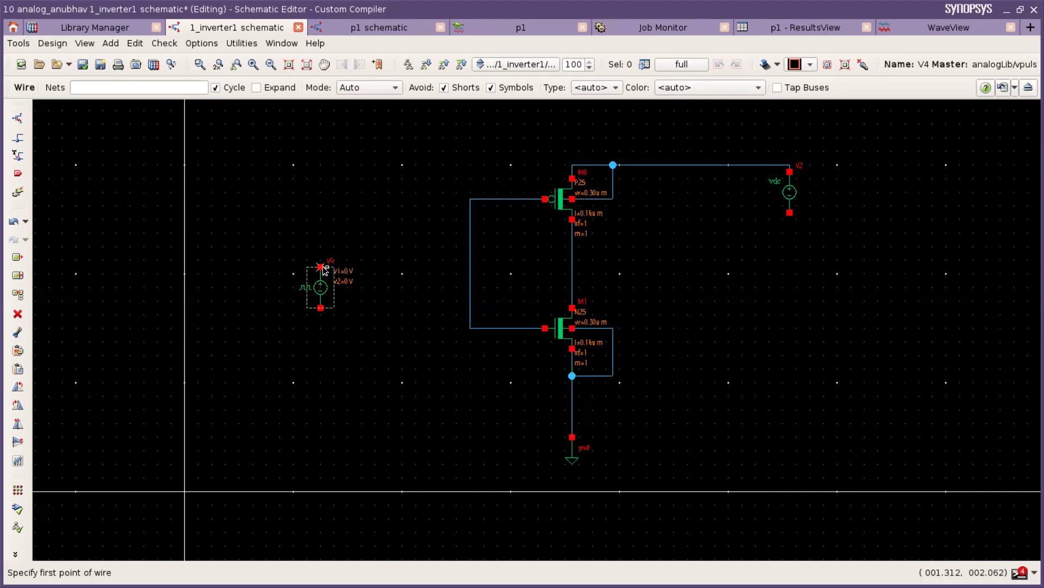
left_click(322, 267)
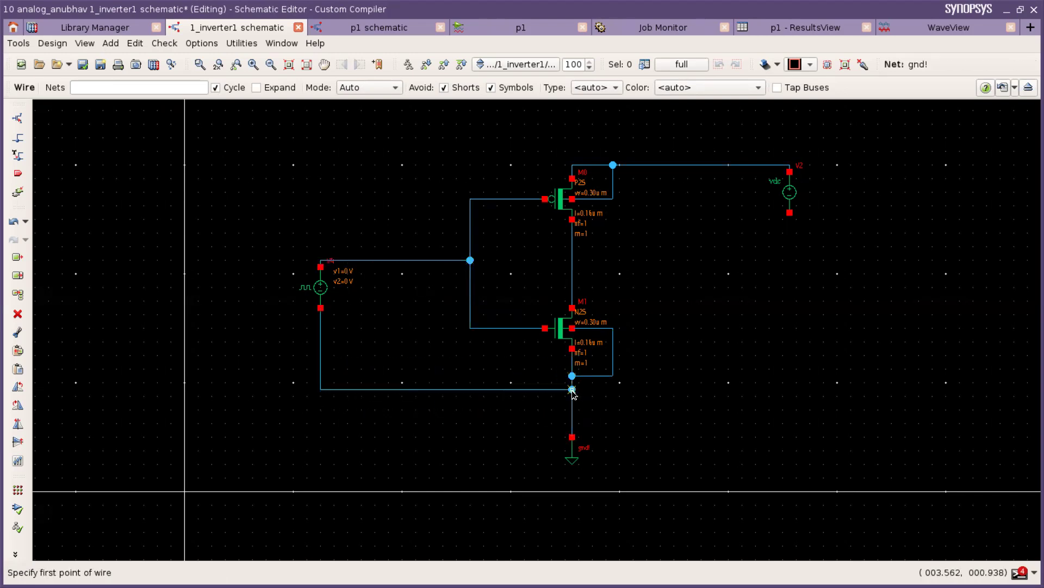
mouse_move(790, 217)
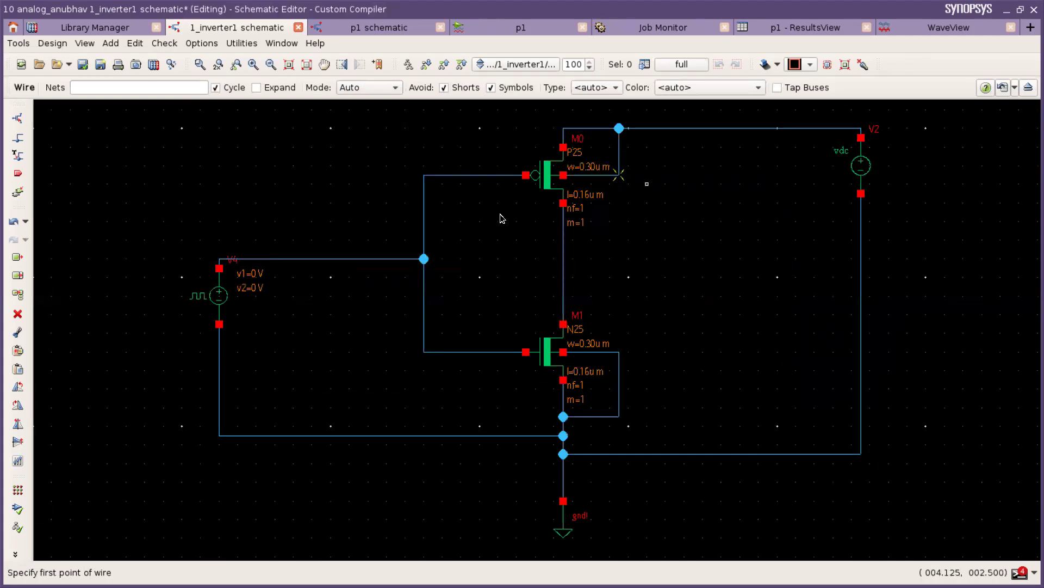
mouse_move(658, 251)
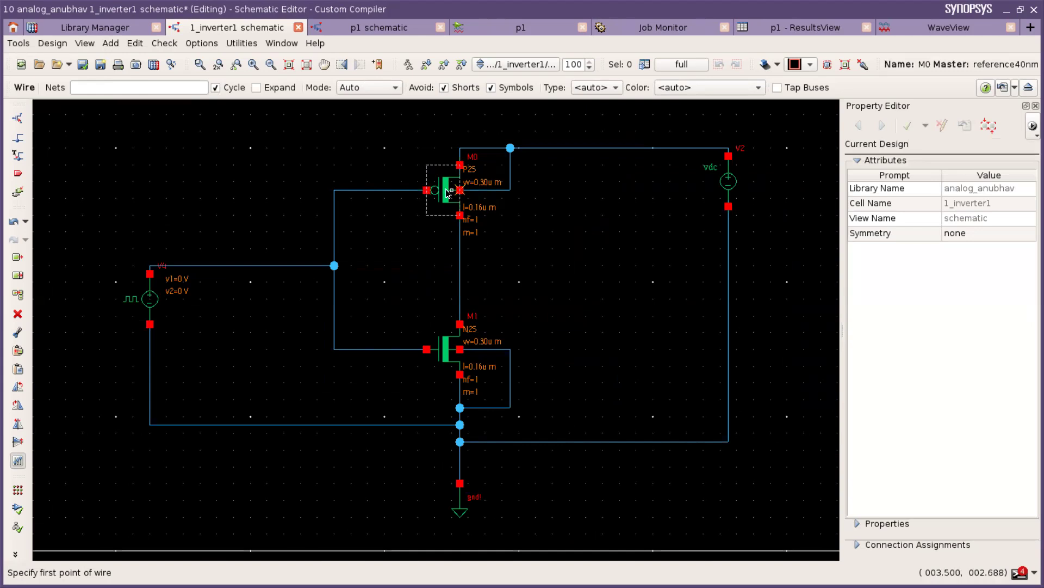
- Show PMOS M0's parameters in the Property Editor, then select supply V2
left_click(447, 194)
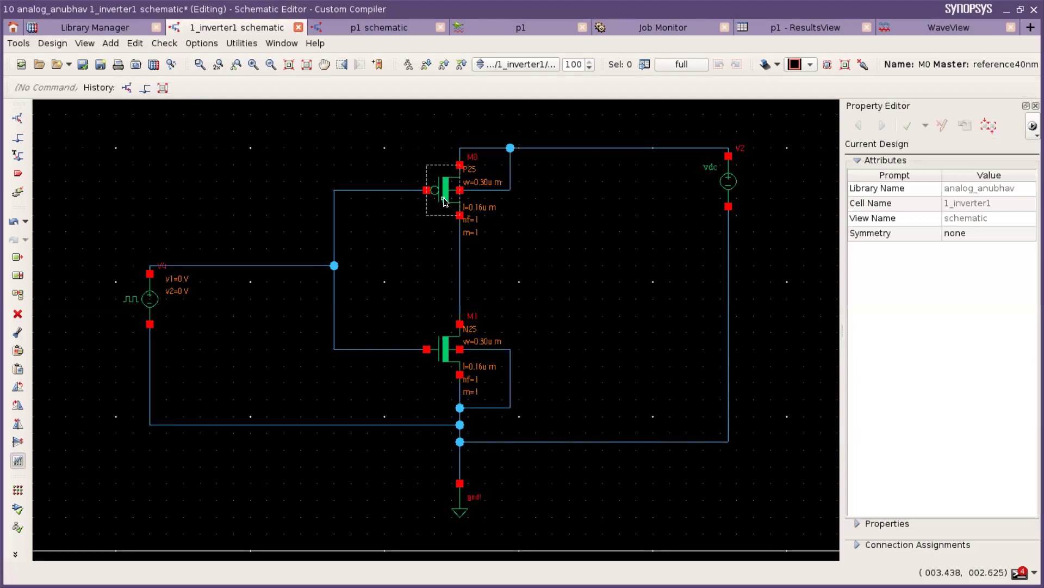
left_click(444, 183)
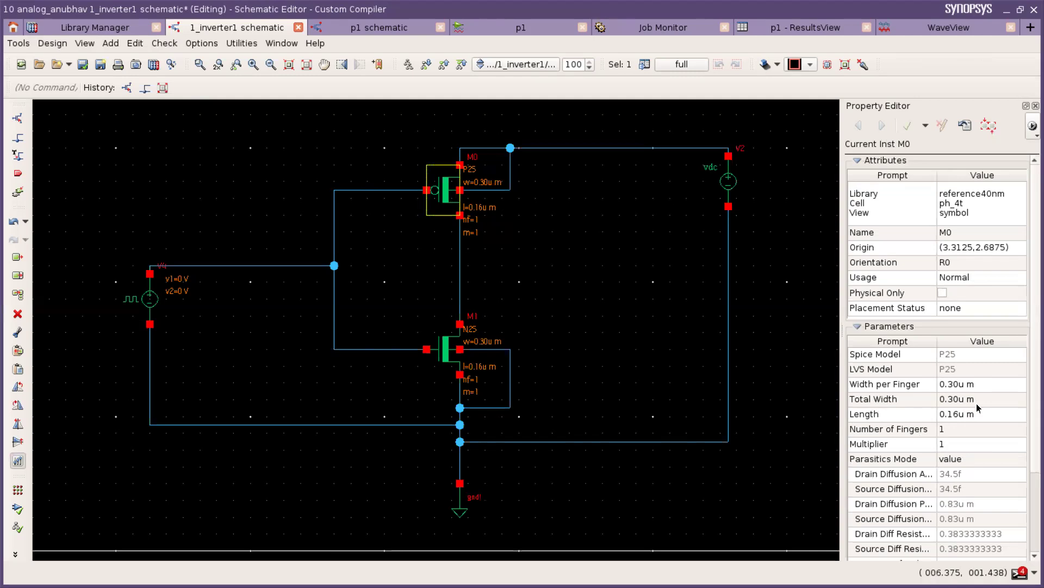
mouse_move(965, 414)
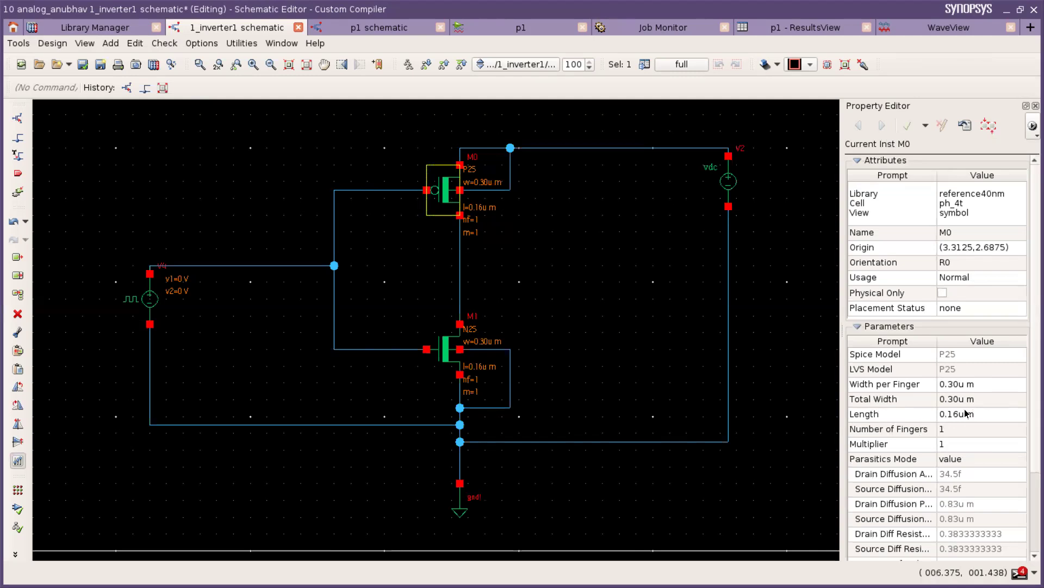
mouse_move(392, 339)
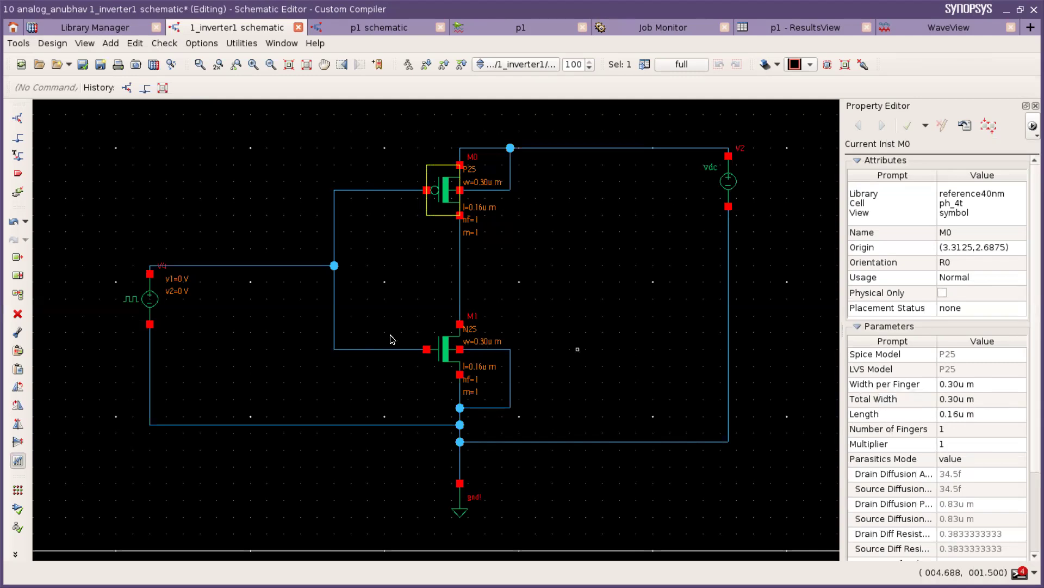
left_click(450, 351)
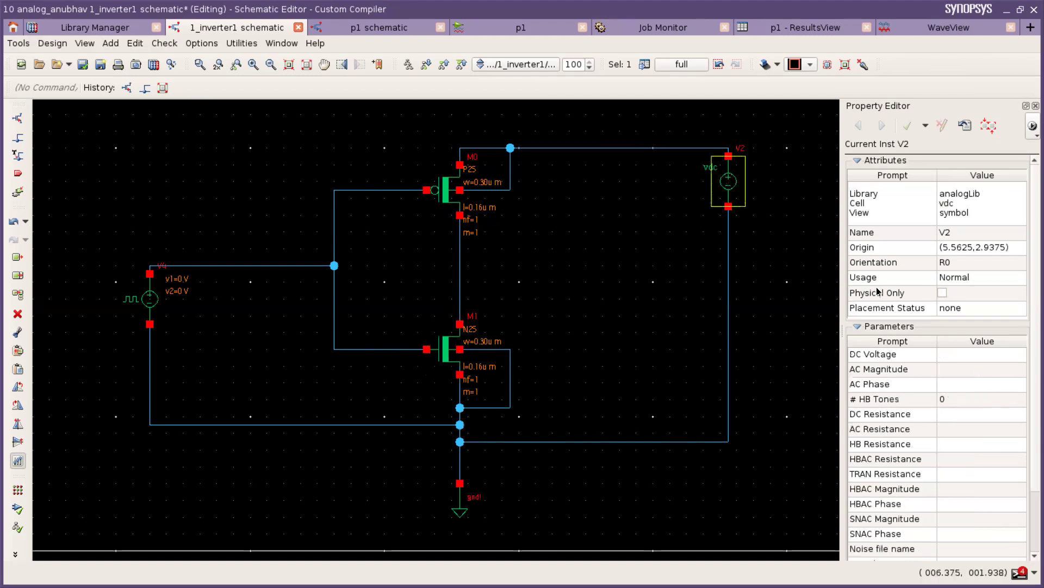
mouse_move(937, 339)
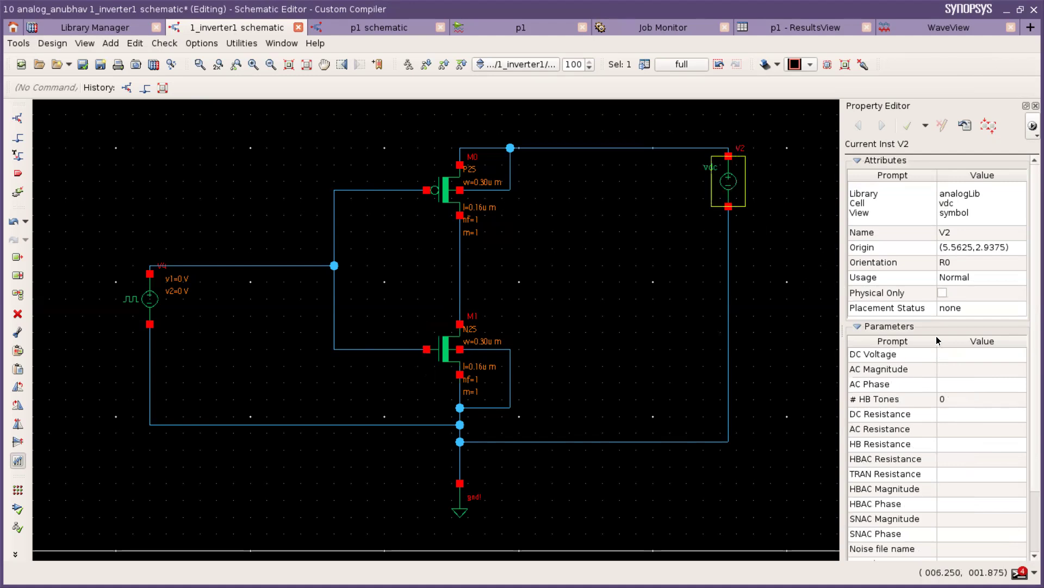
- Enter a DC voltage of 2.5 V for supply V2
type("2")
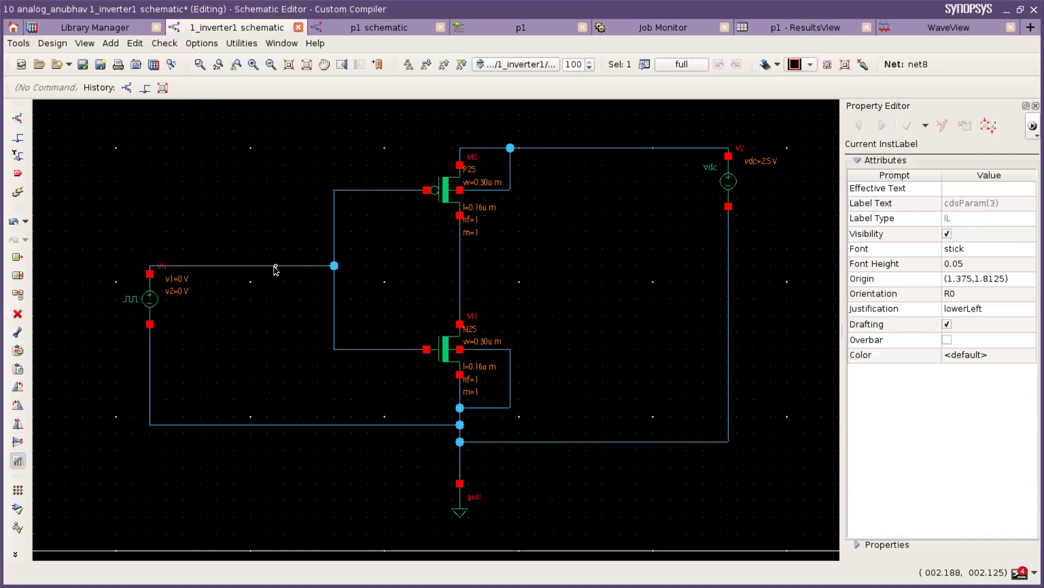
- Name the input wire vin and the drain wire vout with visible name
left_click(273, 266)
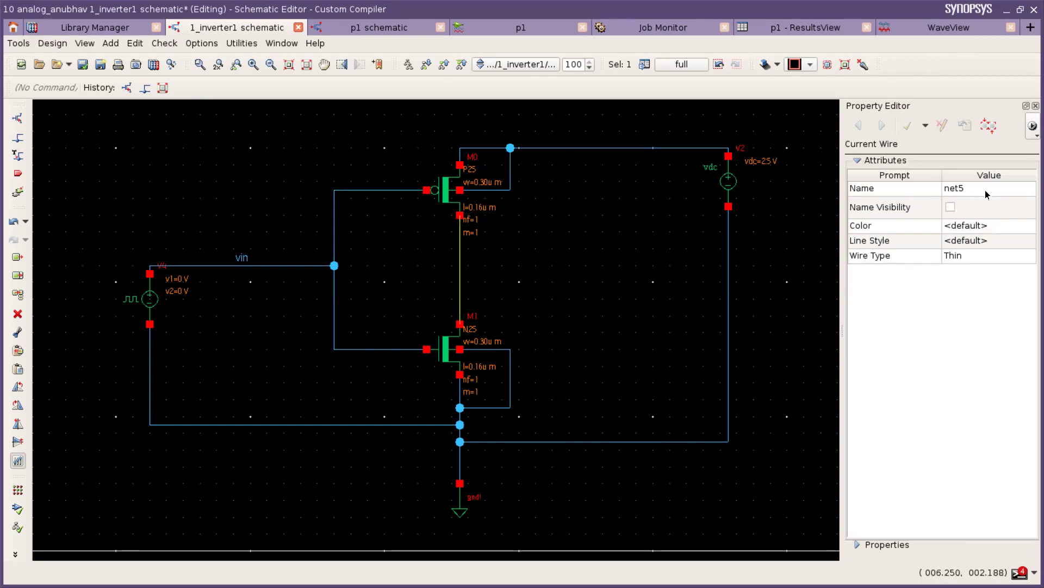
type("n")
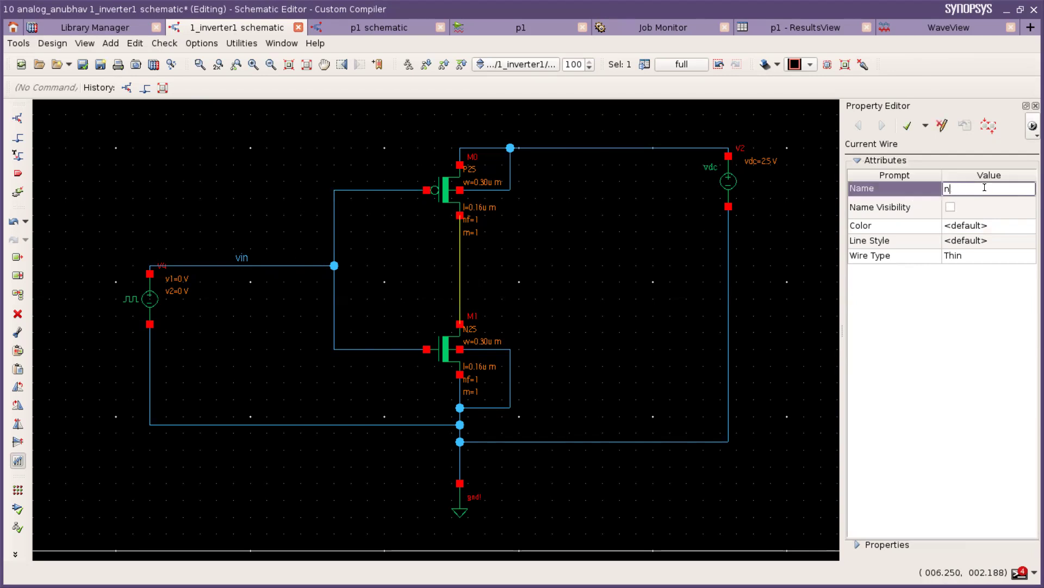
type("out")
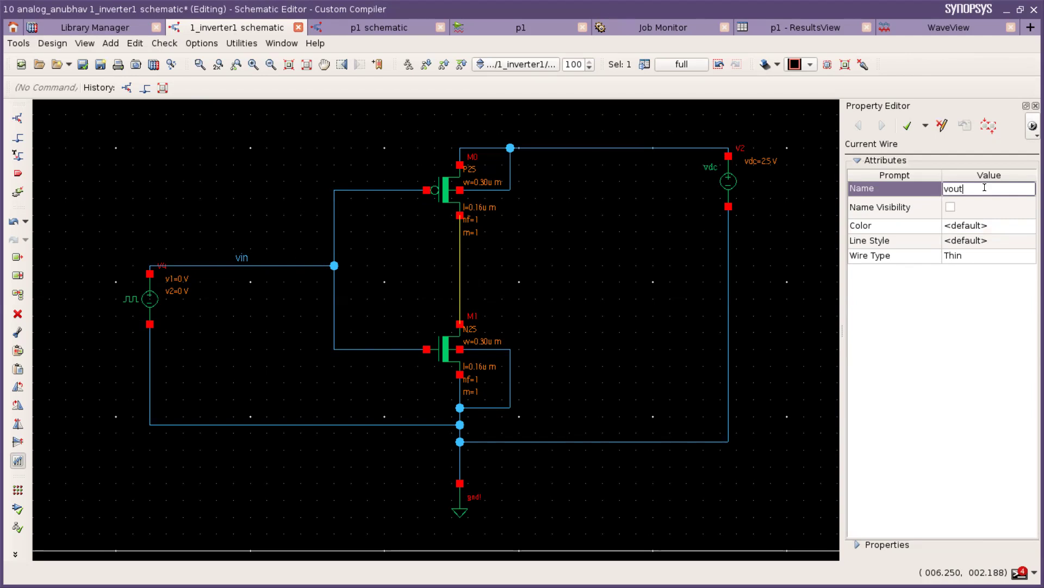
left_click(949, 207)
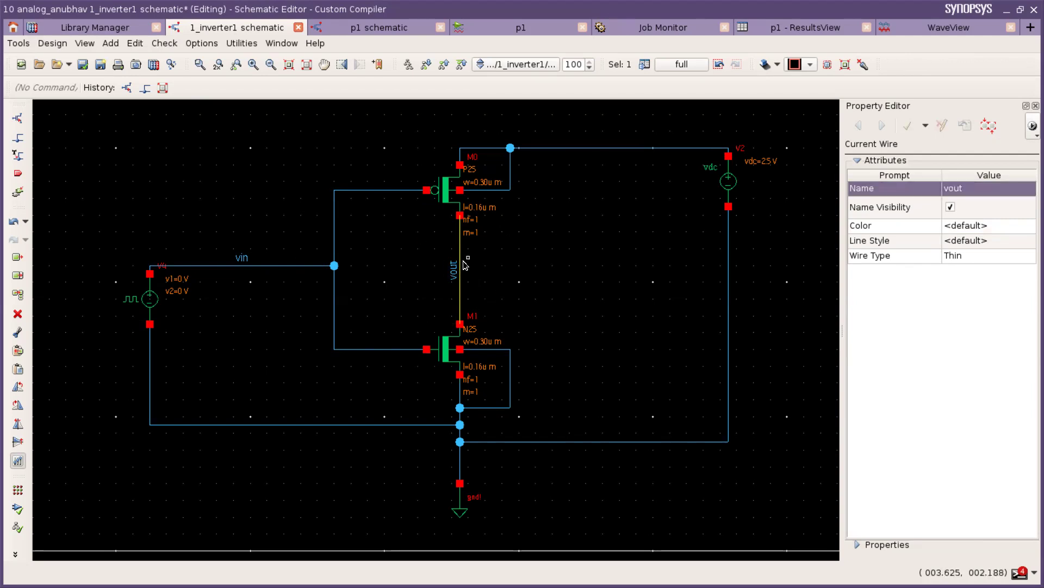
mouse_move(420, 241)
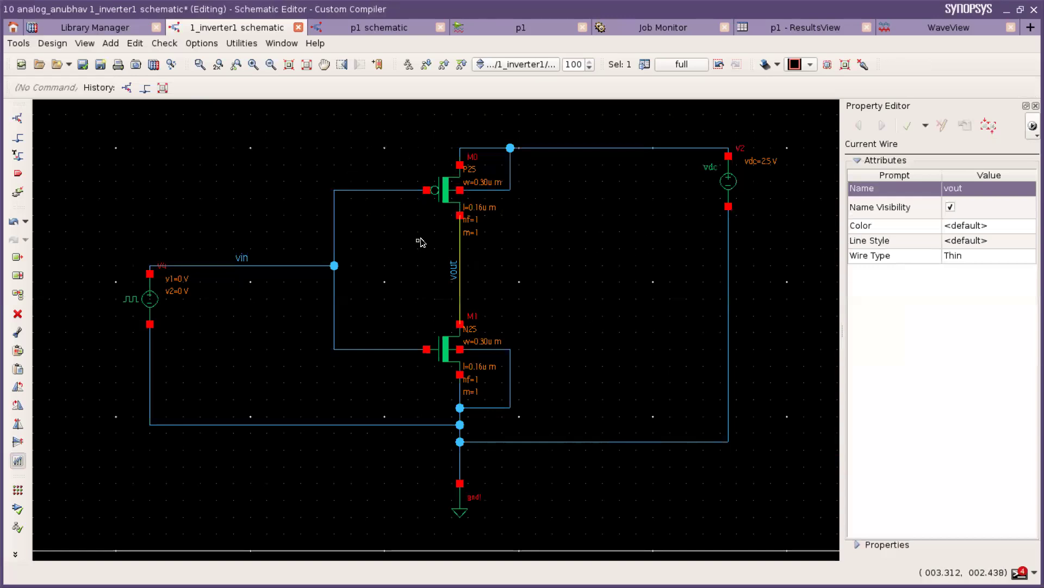